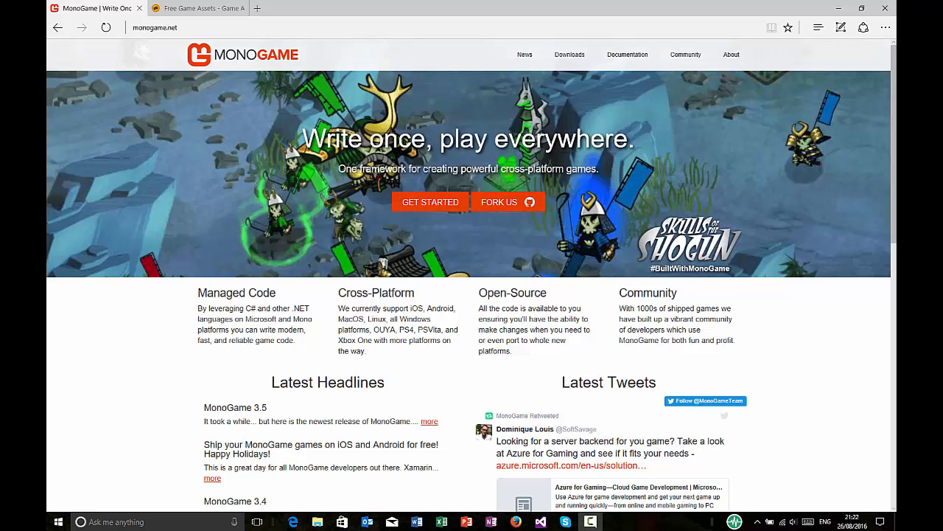
mouse_move(589, 109)
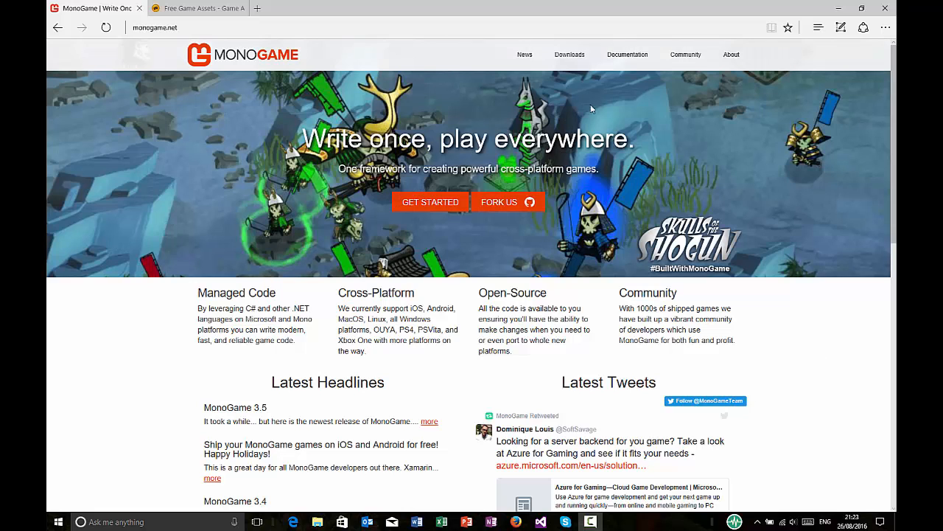
Step: Go to the Downloads page and open the MonoGame 3.5 release page
left_click(569, 53)
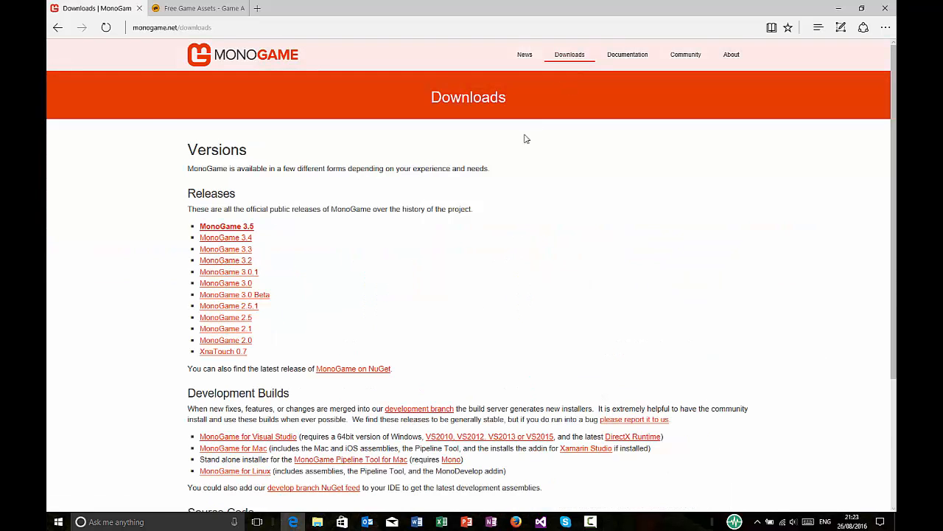
left_click(227, 226)
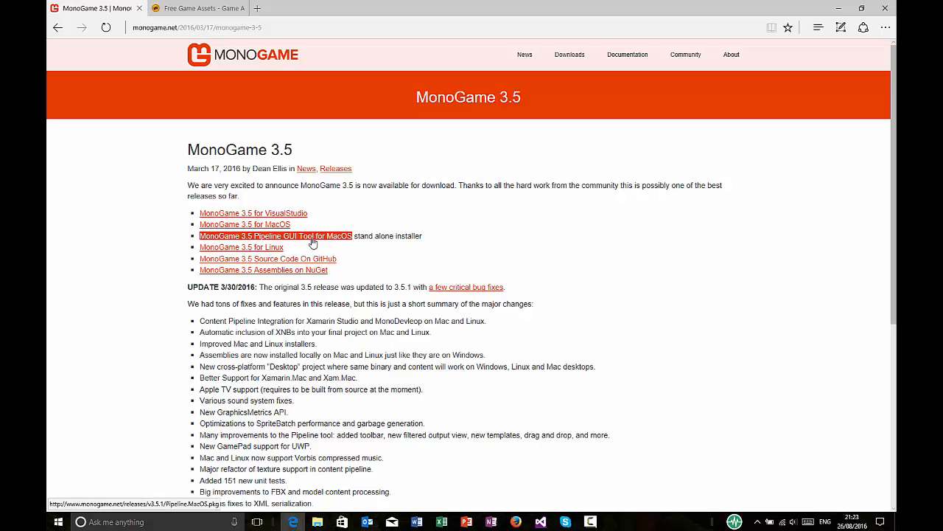
mouse_move(319, 242)
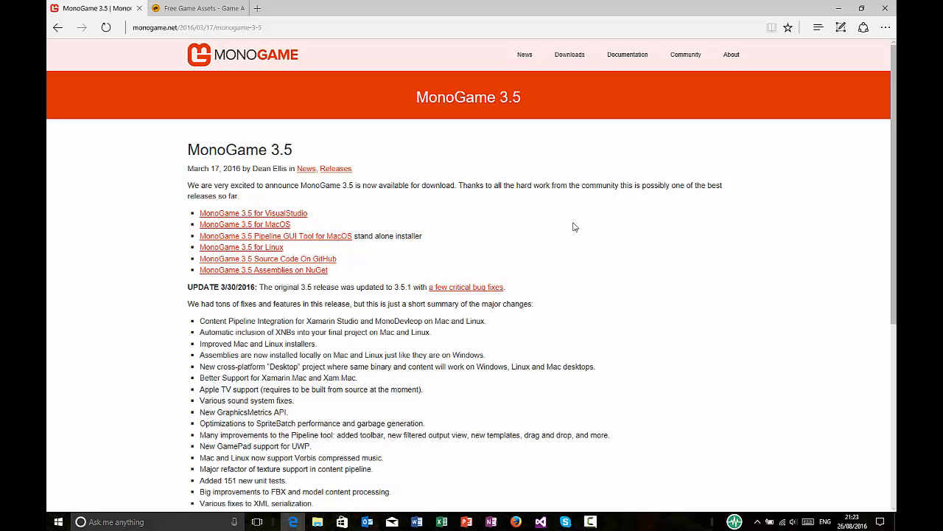
mouse_move(177, 212)
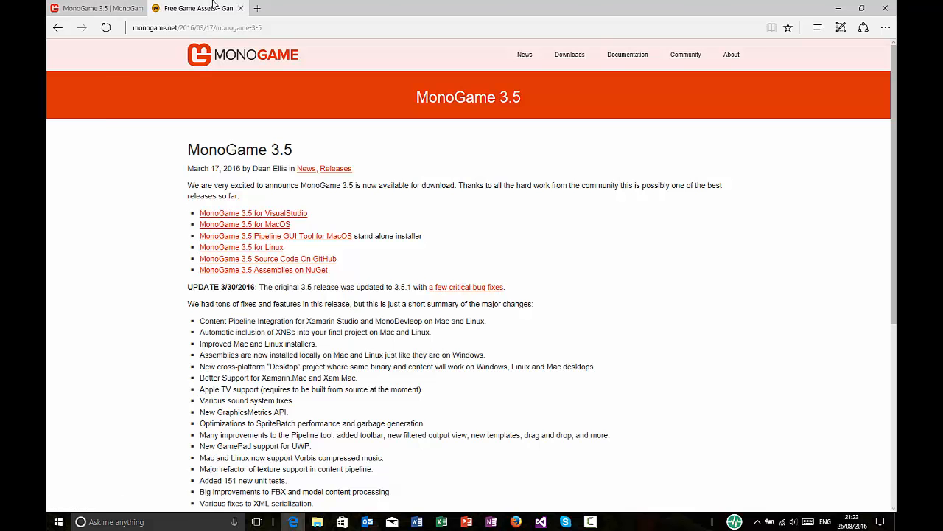
Step: Browse the Game Art 2D Freebies page and open The Knight free sprites pack
left_click(195, 8)
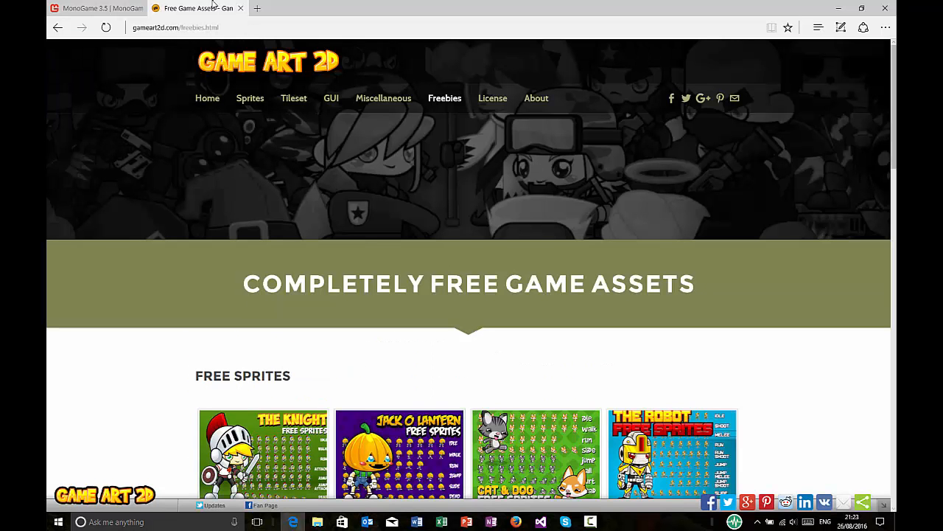
mouse_move(169, 80)
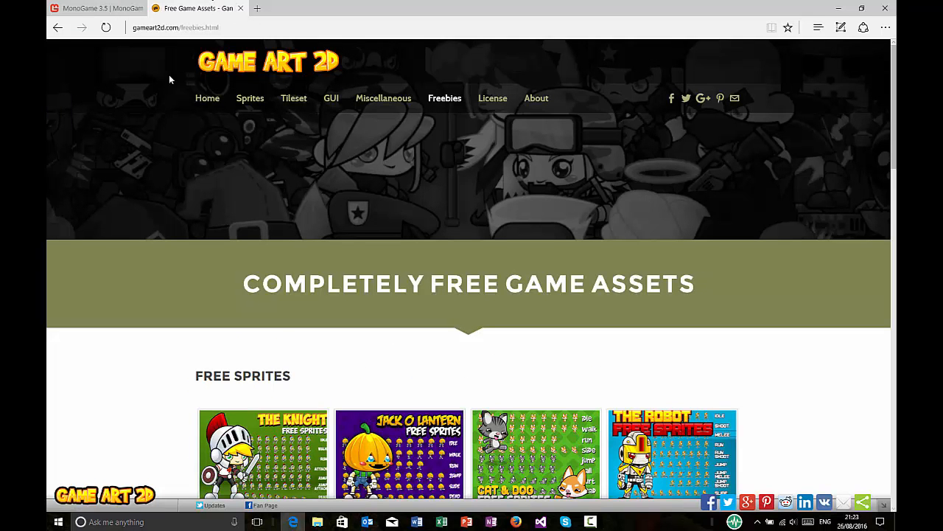
scroll("down", 3)
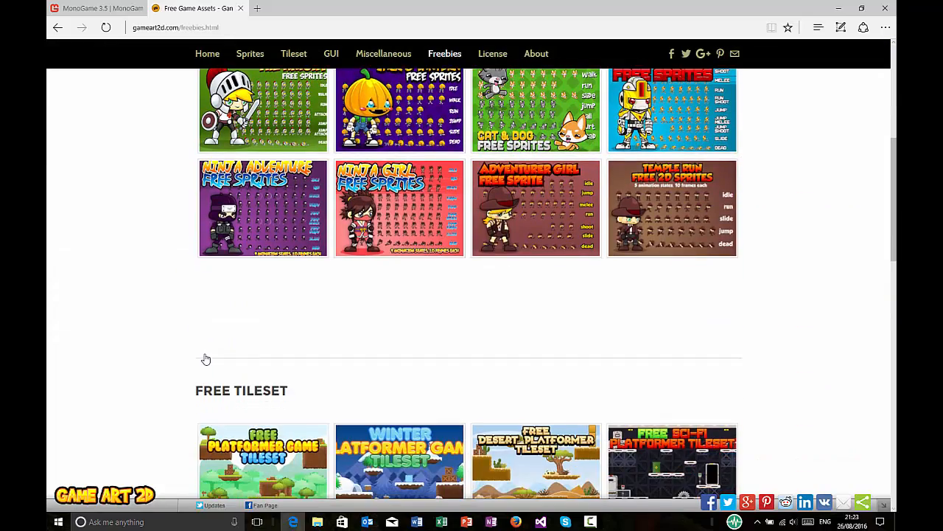
scroll("down", 3)
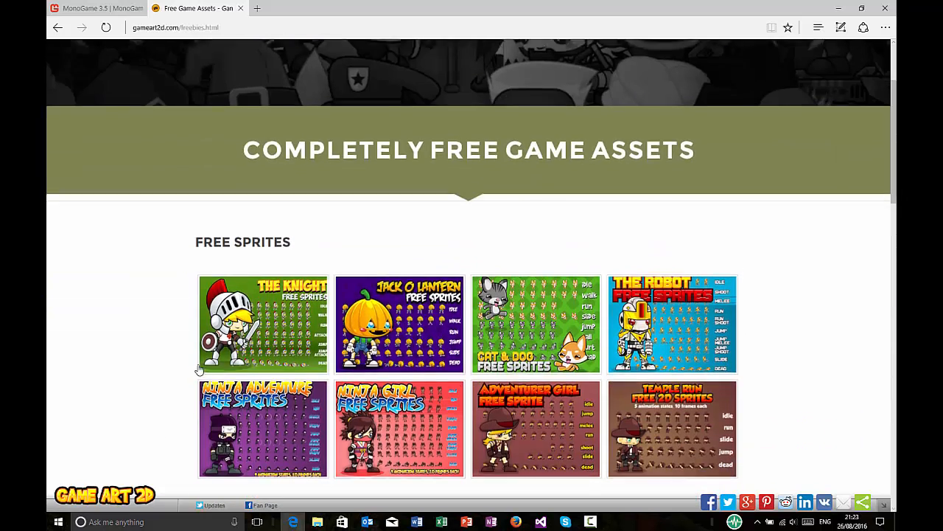
left_click(262, 323)
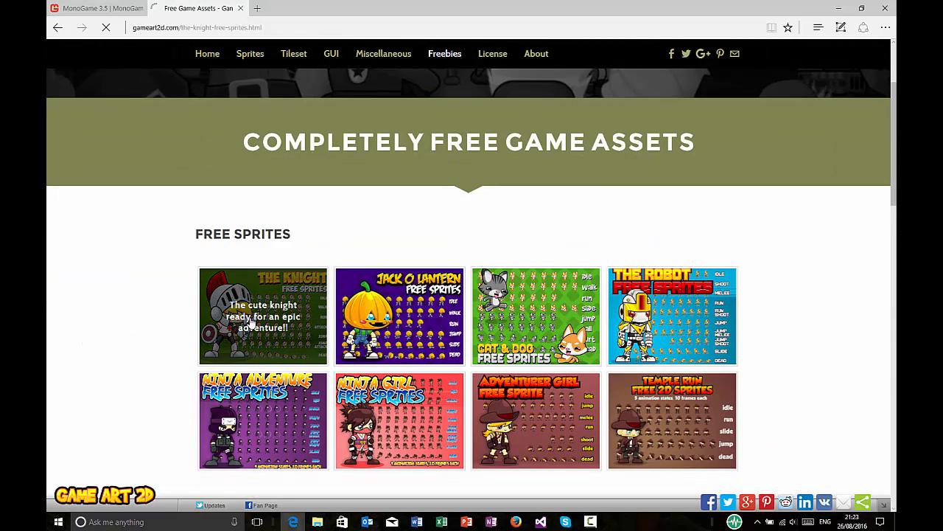
left_click(263, 316)
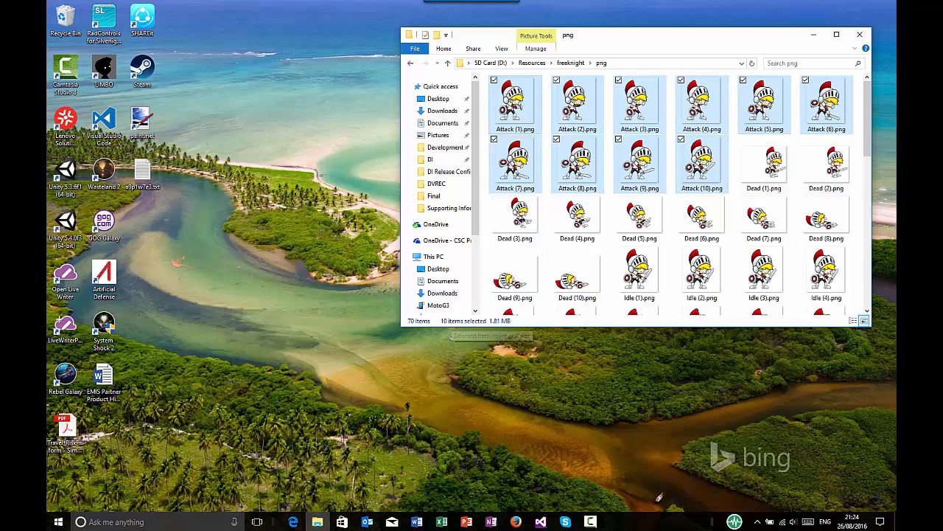
Step: Launch MonoGame Pipeline from the Start menu search for 'mono'
left_click(59, 521)
type("mono")
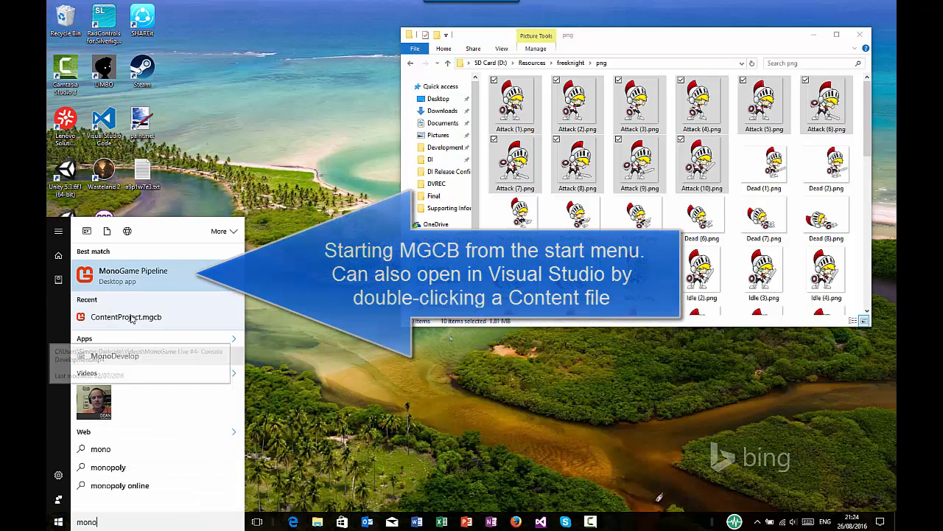
left_click(133, 275)
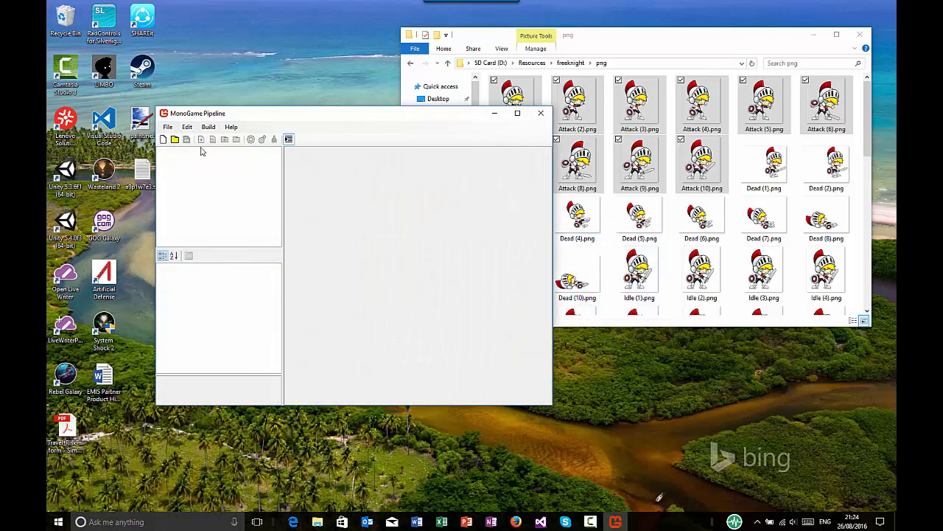
Step: Create a new content project saved as ContentProject inside a new Content folder under Development\MonoGame
left_click(168, 127)
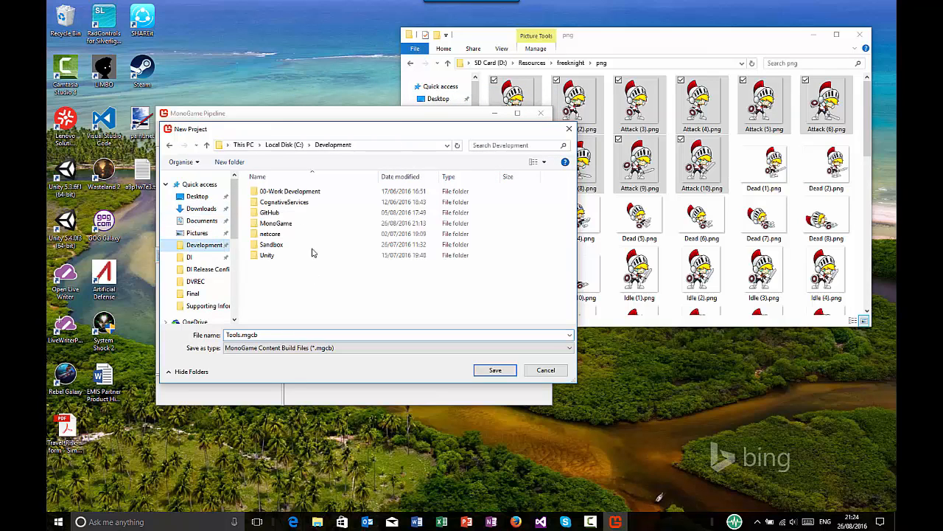
double_click(277, 223)
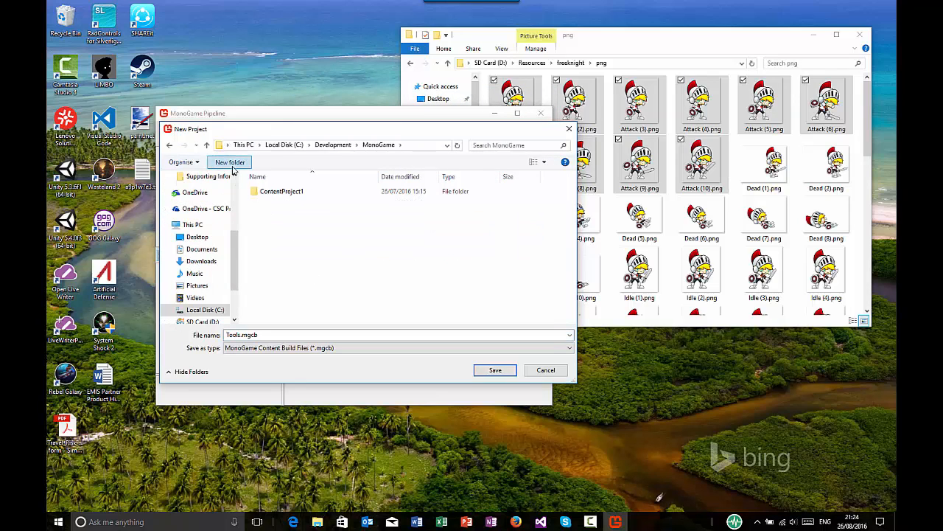
left_click(230, 161)
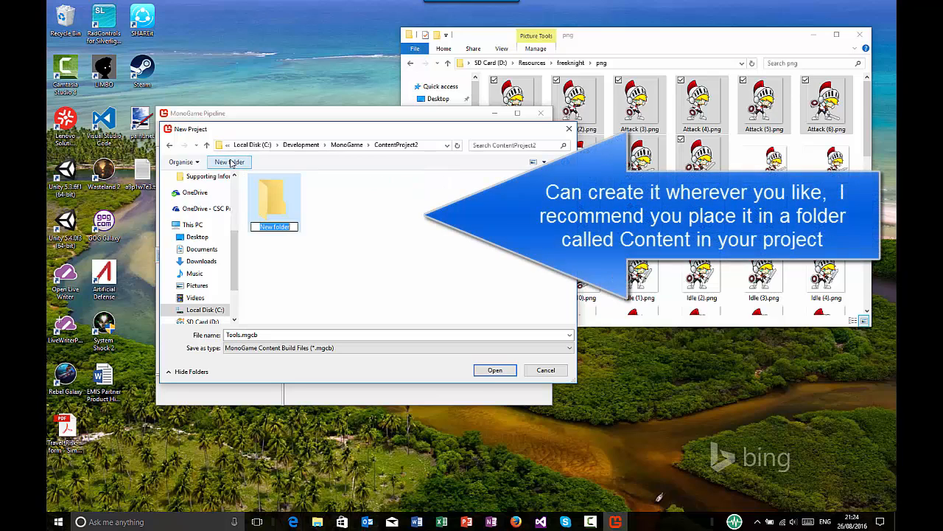
type("Content")
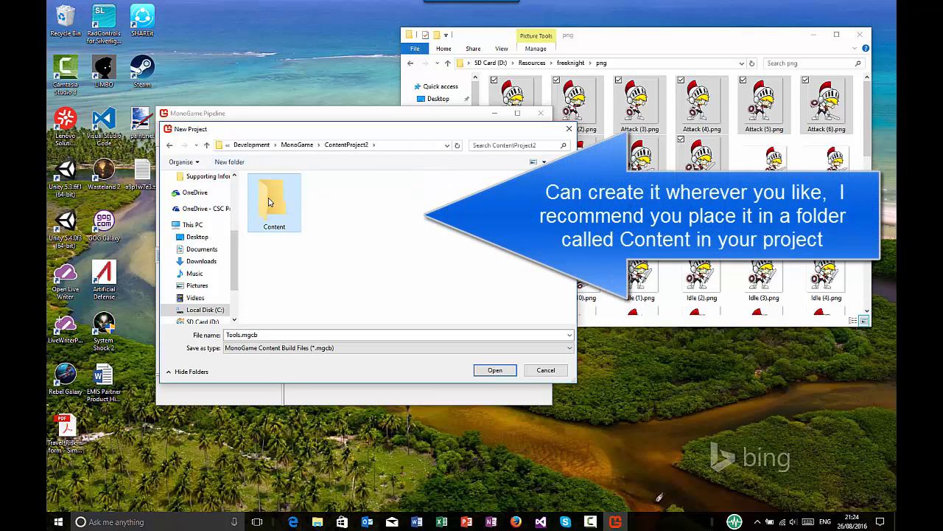
double_click(275, 191)
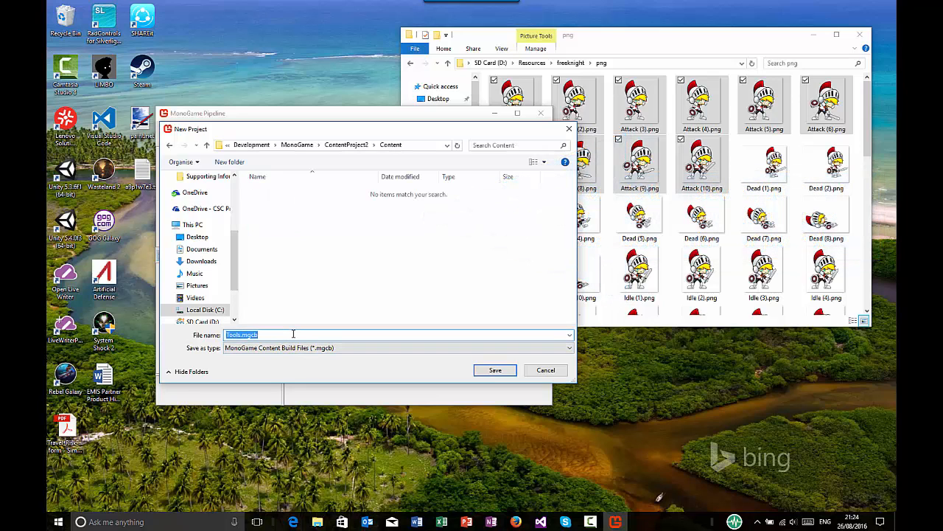
type("ContentProject")
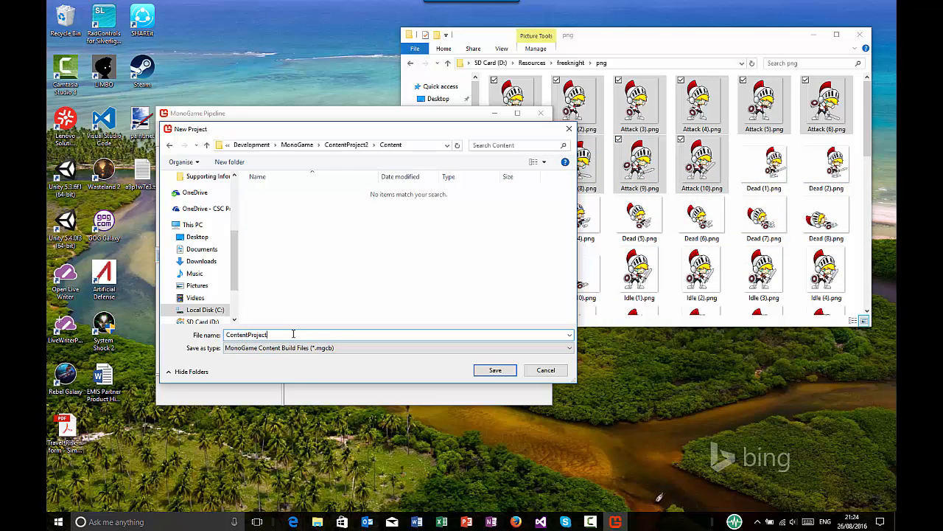
left_click(496, 370)
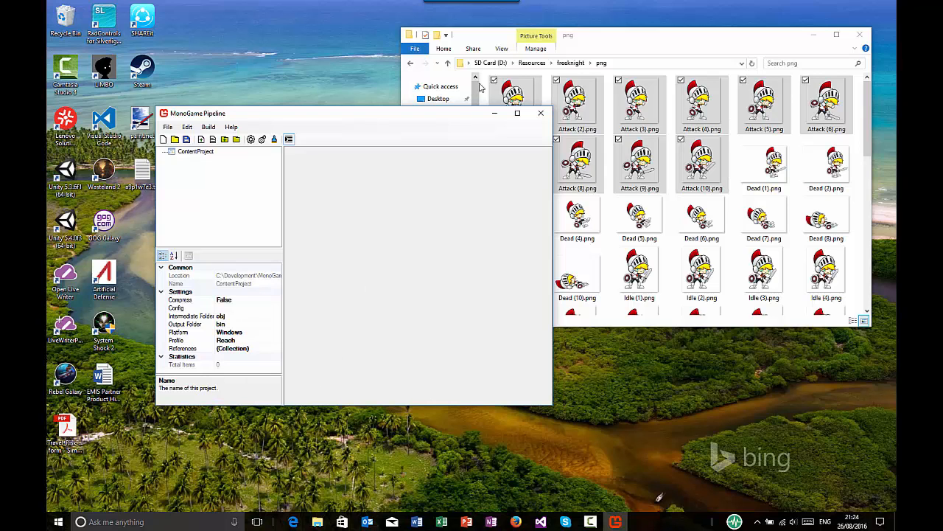
Step: Add the knight Attack (n).png sprites as existing items, copying them into ContentProject
right_click(195, 150)
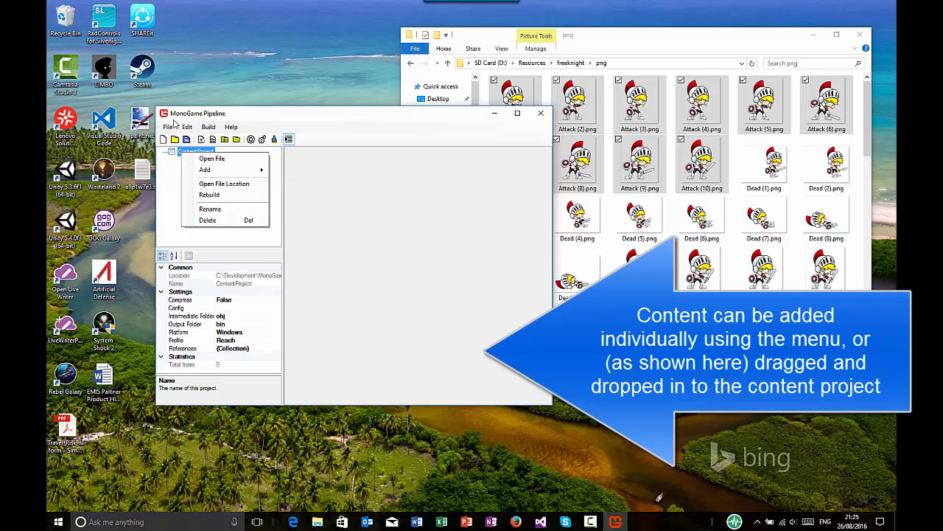
left_click(168, 126)
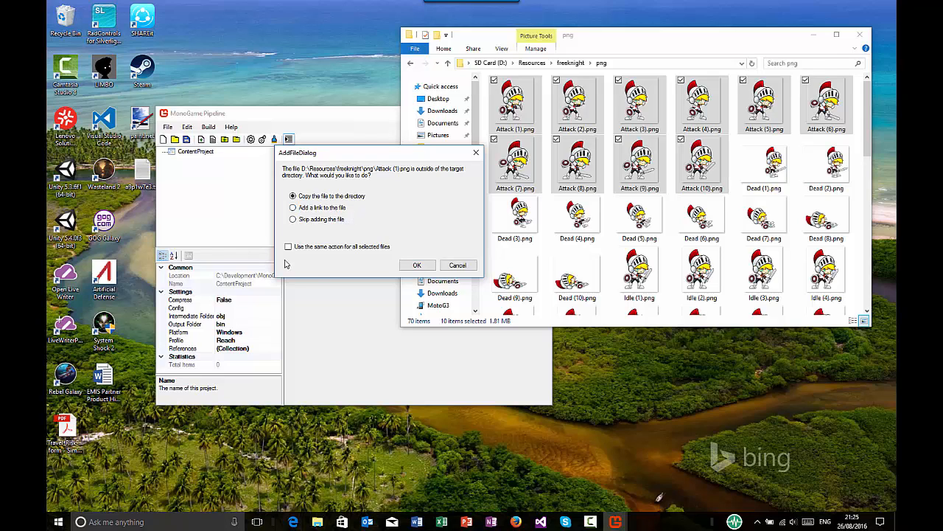
left_click(289, 246)
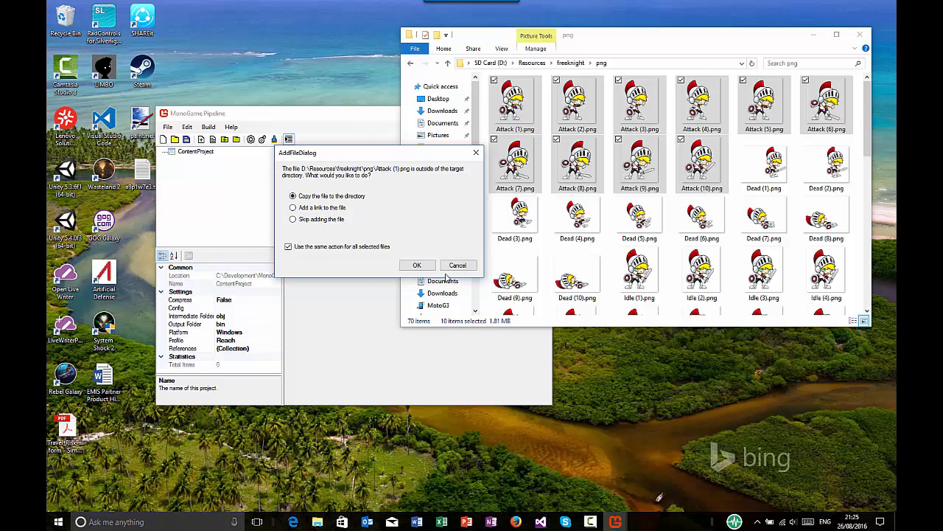
left_click(417, 265)
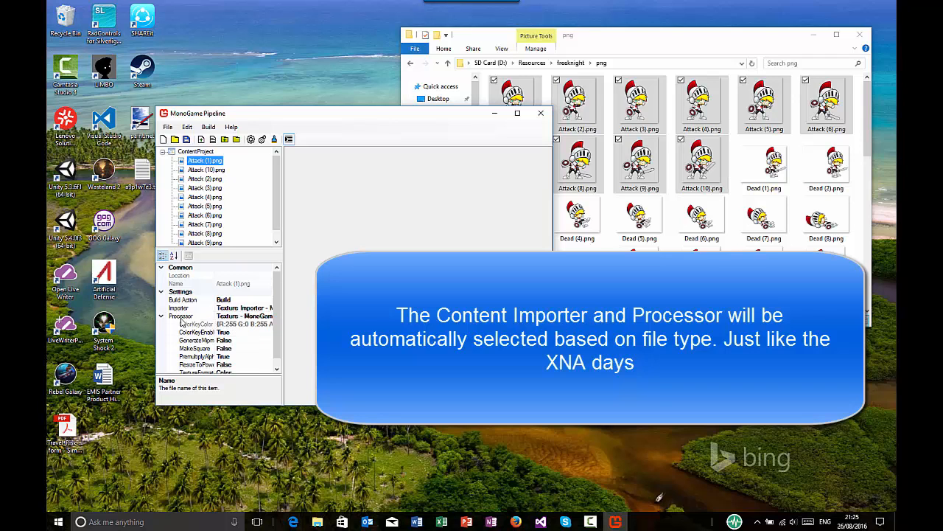
Step: Check the sprite's processor setting and save the project as ContentProject.mgcb
left_click(183, 308)
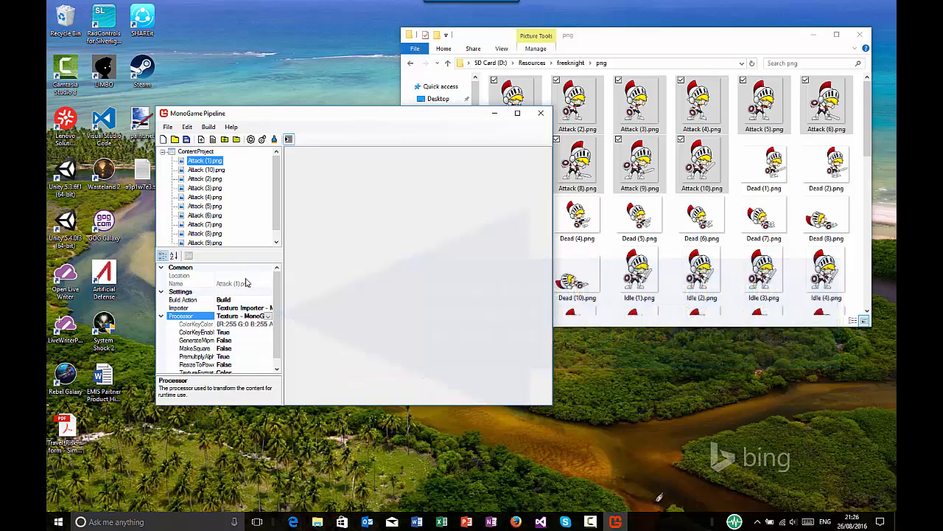
left_click(168, 126)
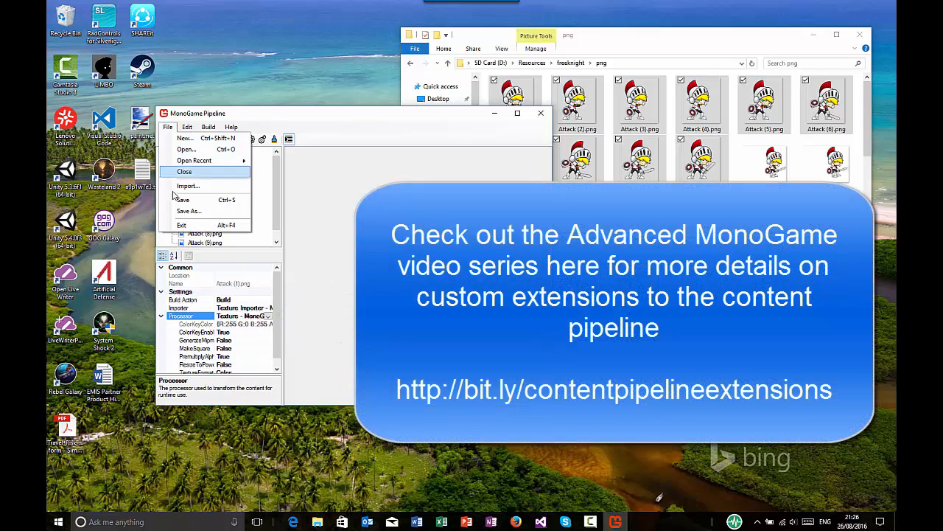
left_click(188, 211)
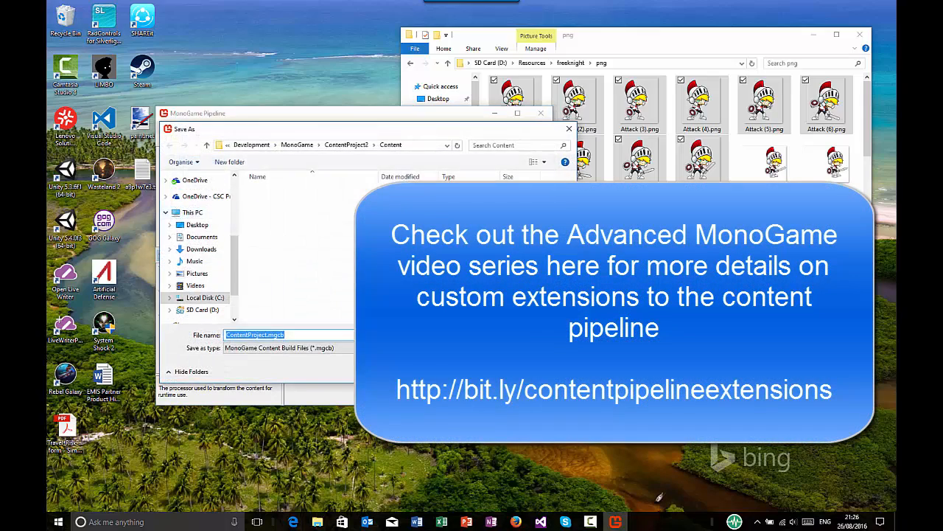
left_click(170, 127)
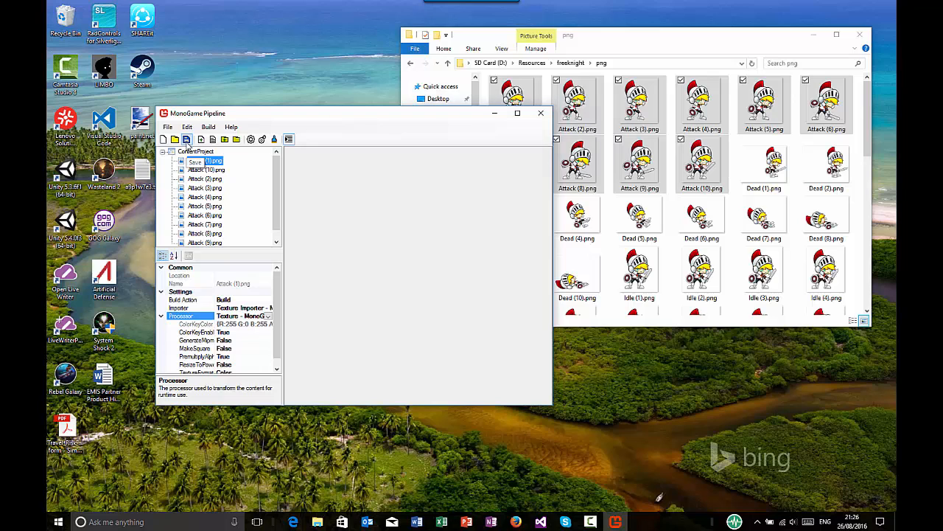
Step: Build the content project into XNB files
left_click(210, 127)
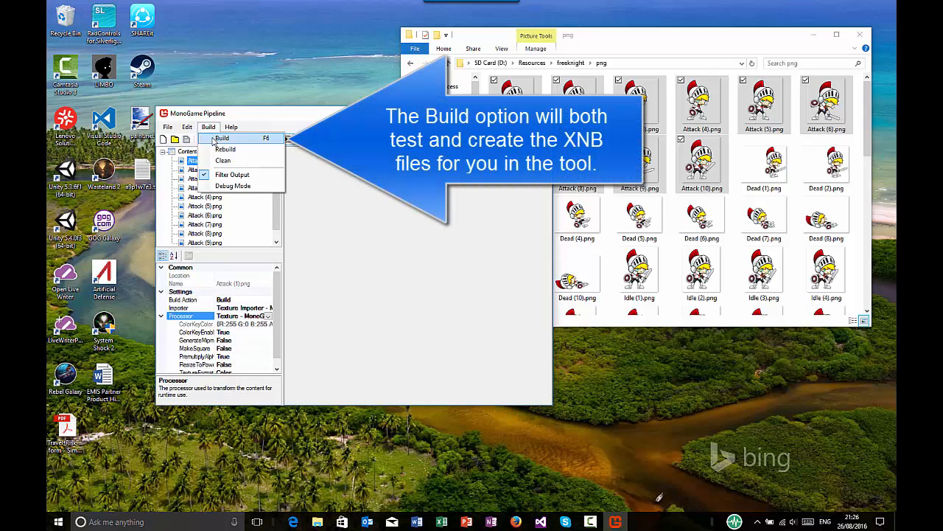
left_click(221, 139)
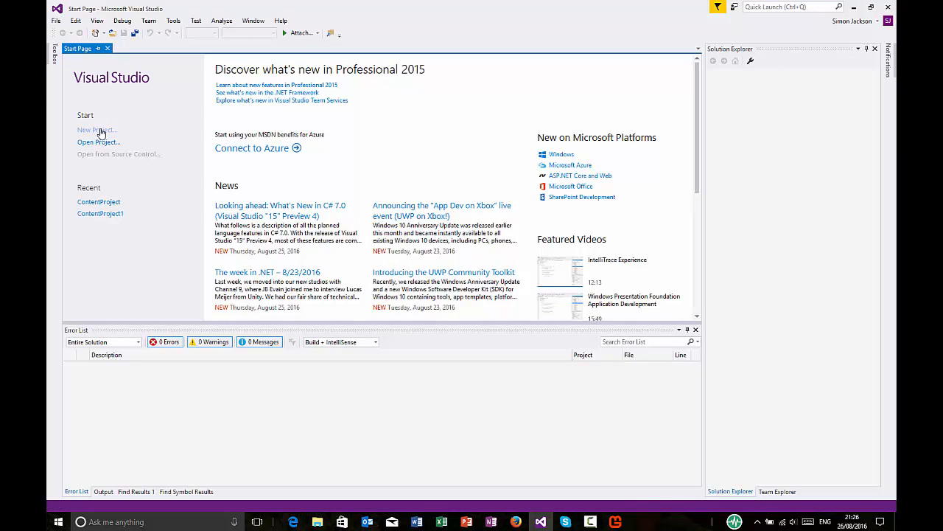
Step: Create a new MonoGame Cross Platform Desktop project named ContentProject
left_click(95, 129)
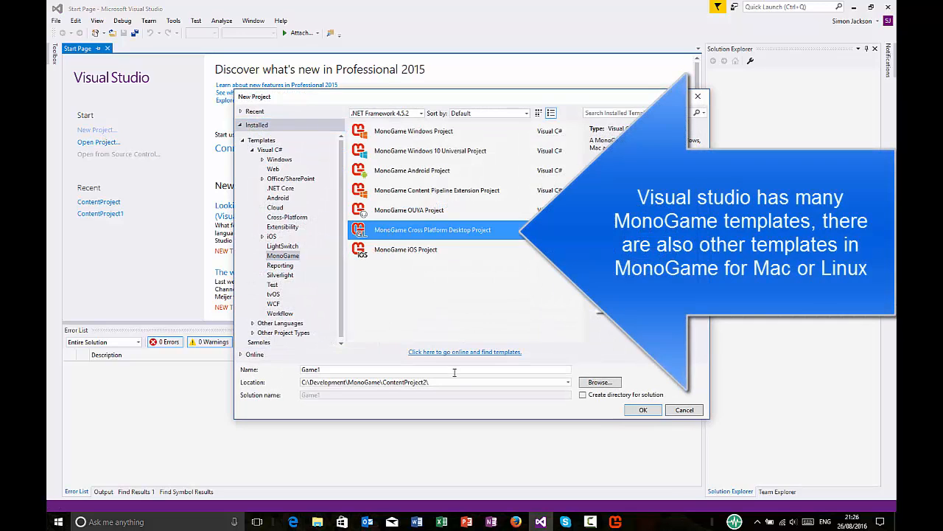
type("ContentProject")
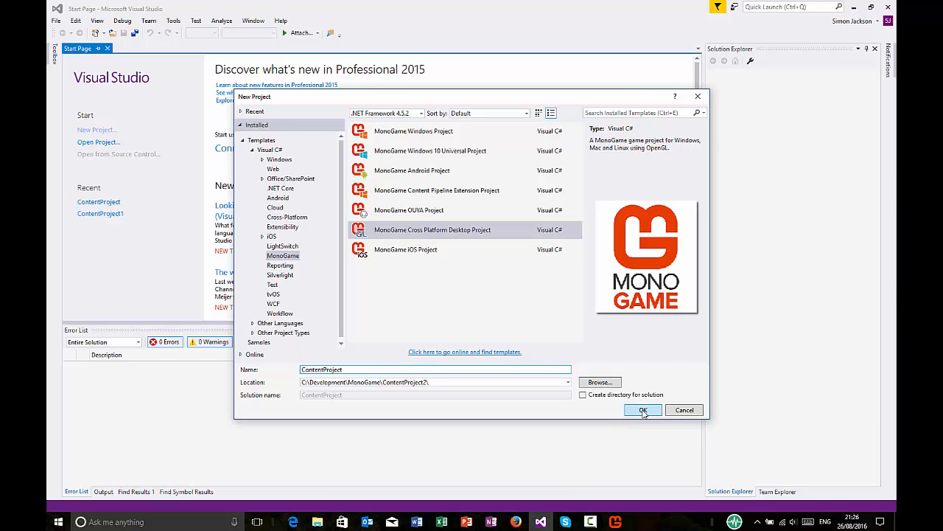
left_click(643, 410)
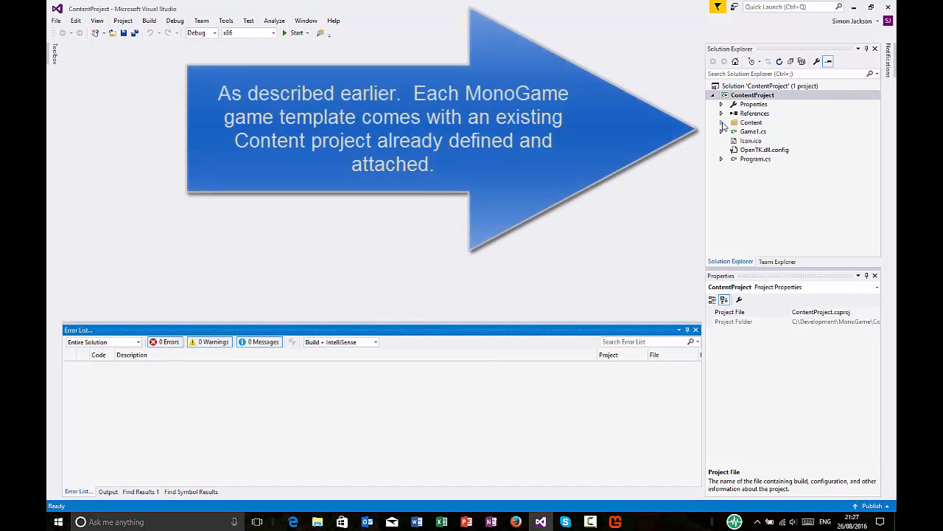
Step: Delete the default Content.mgcb from the game's Content folder in Solution Explorer
left_click(770, 131)
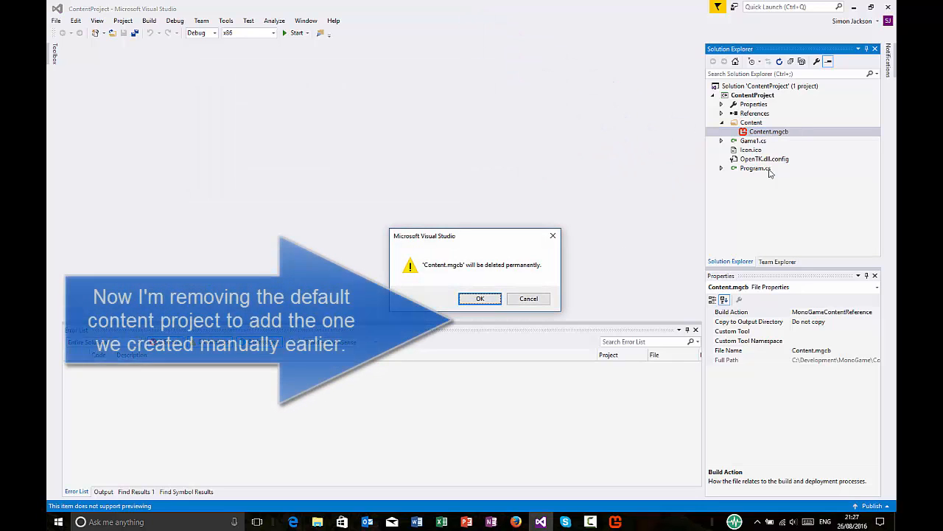
left_click(480, 298)
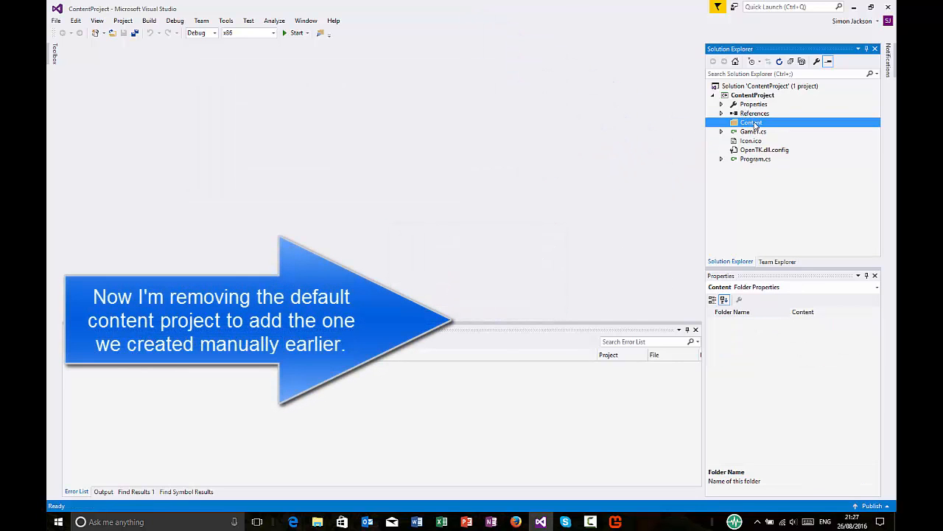
right_click(750, 123)
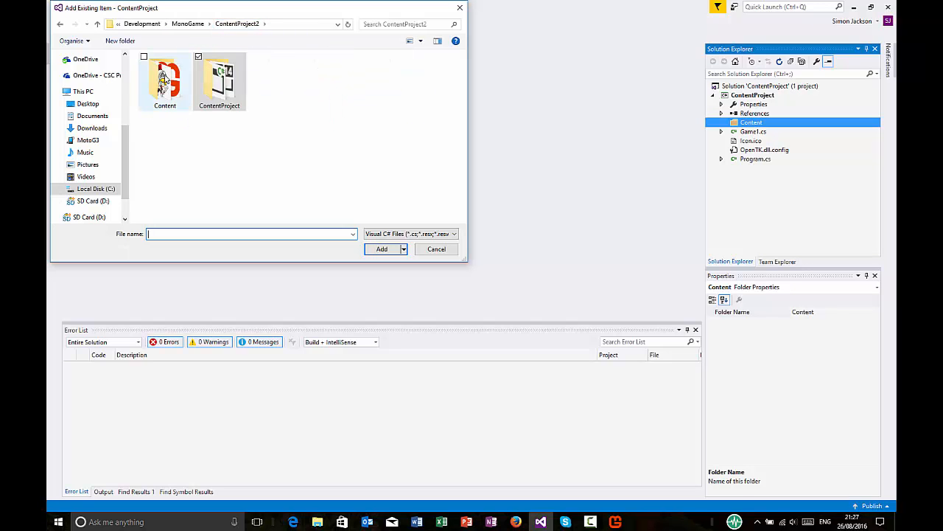
Step: Add ContentProject2\Content\ContentProject.mgcb to the Content folder as a link, showing All Files
double_click(165, 81)
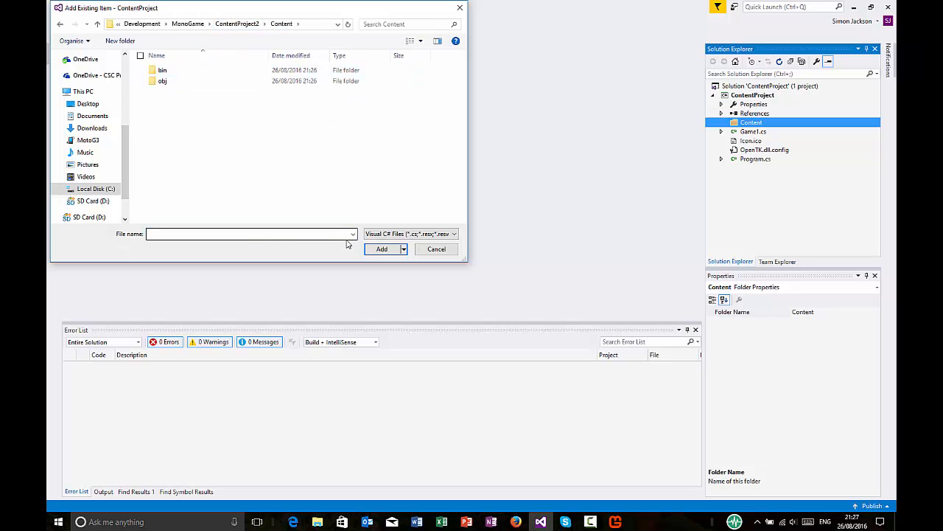
left_click(454, 233)
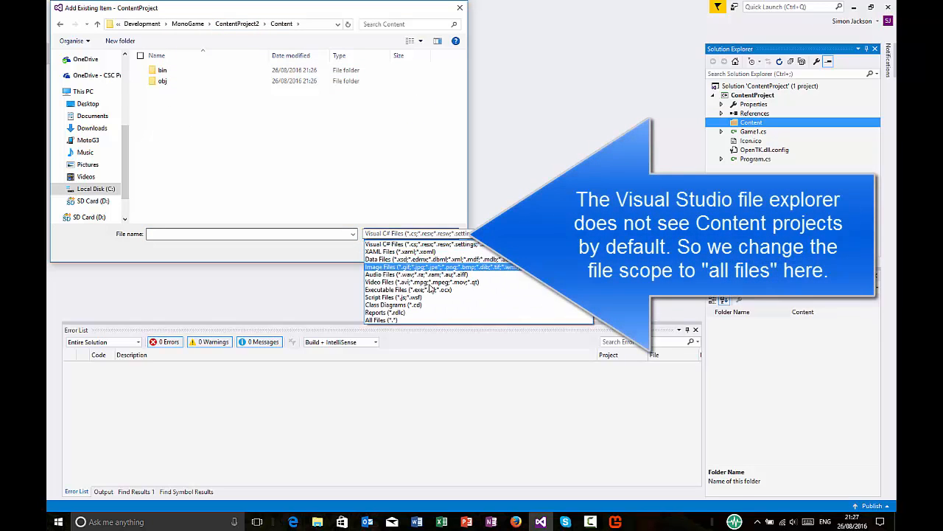
left_click(381, 320)
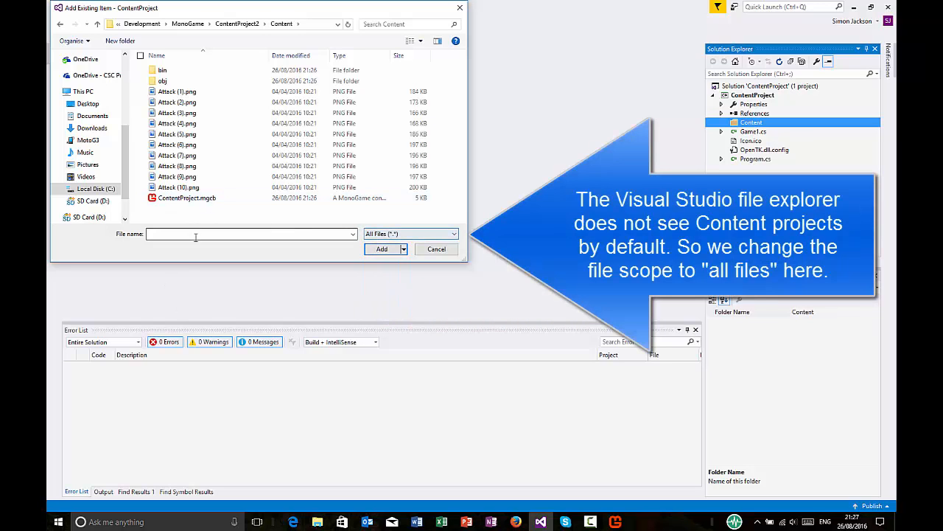
left_click(186, 197)
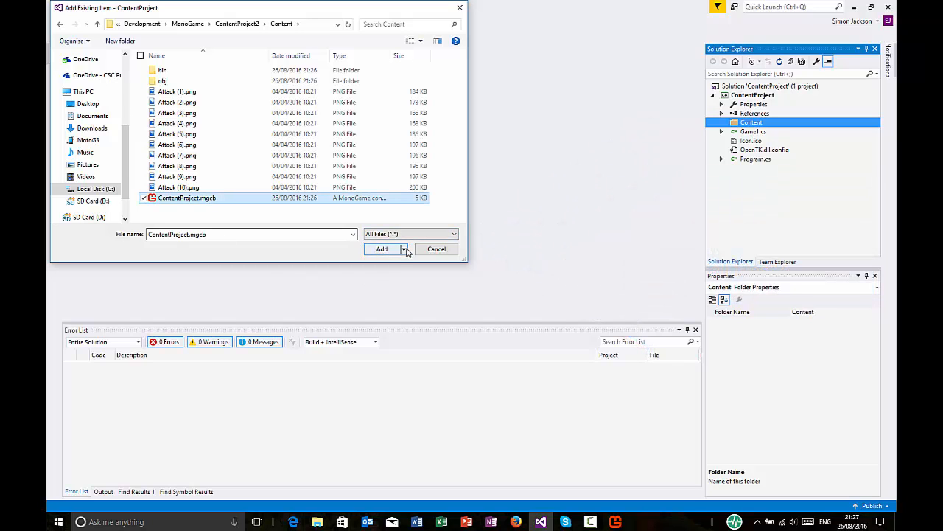
left_click(404, 247)
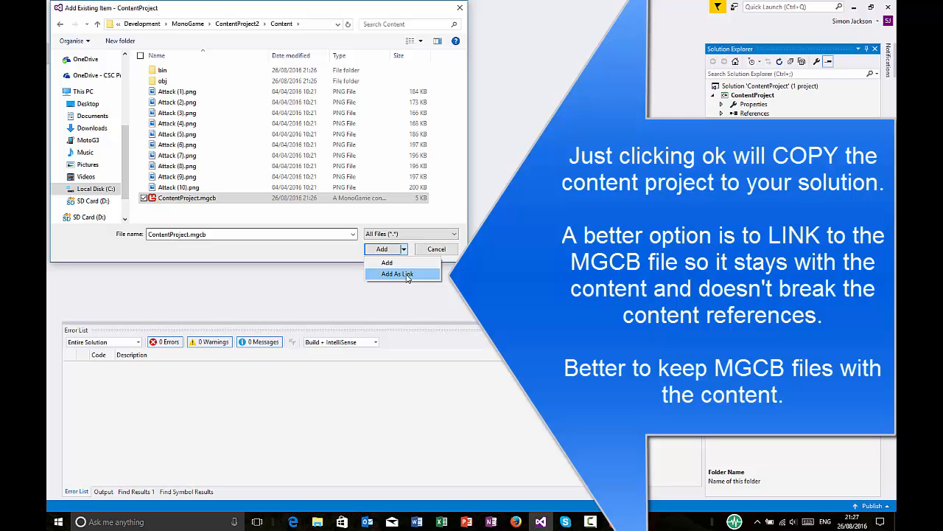
mouse_move(392, 260)
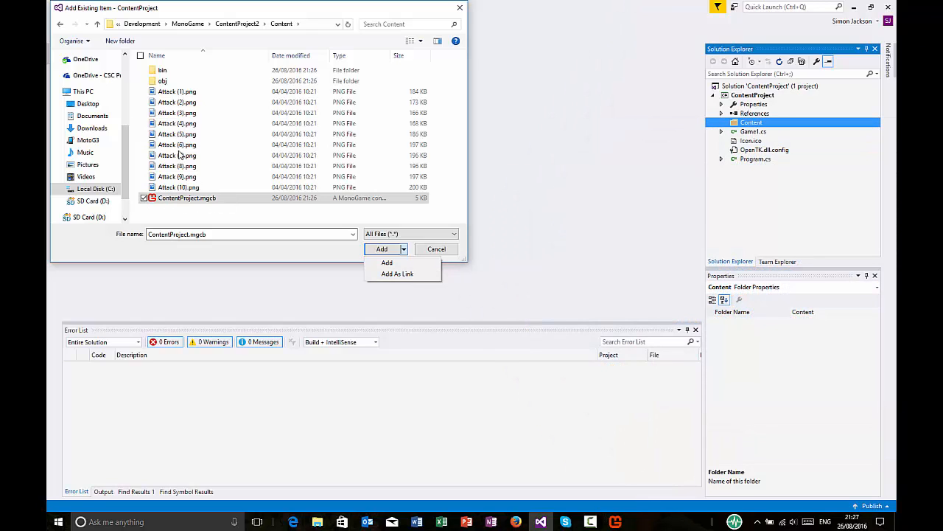
mouse_move(184, 224)
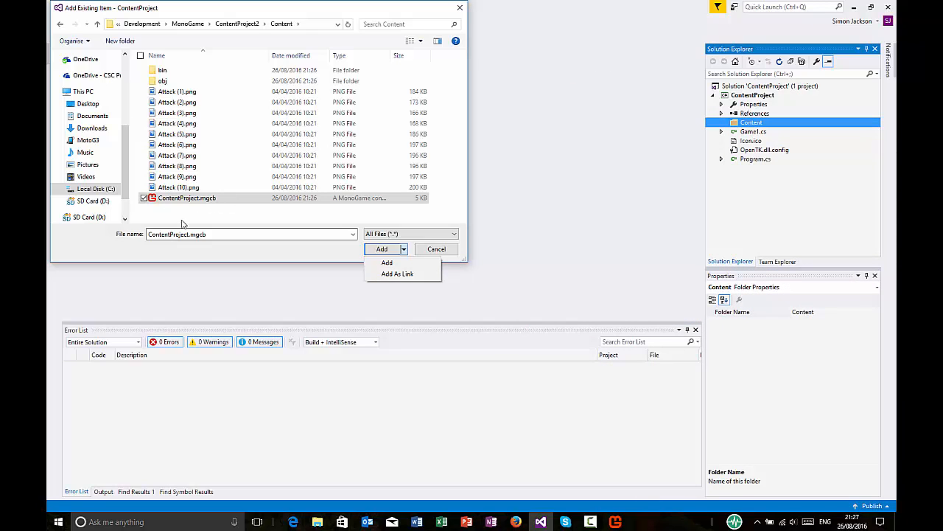
mouse_move(383, 239)
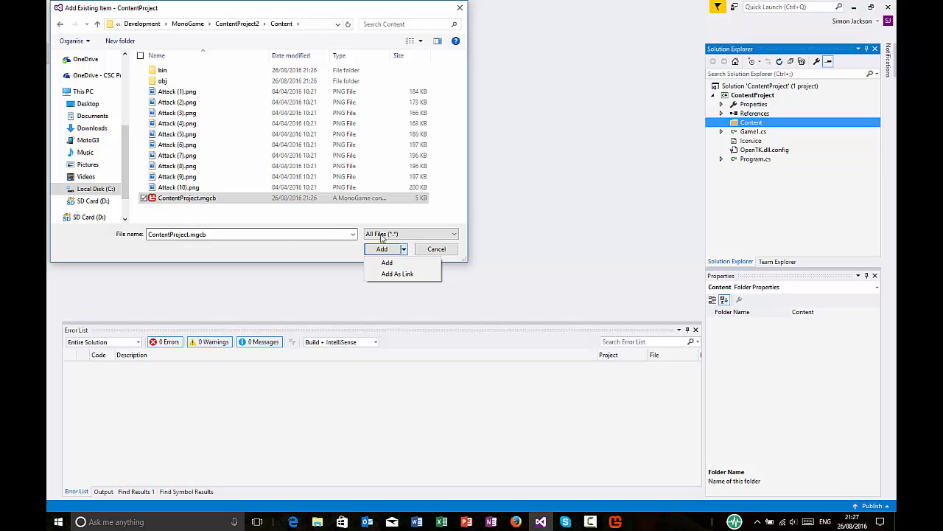
mouse_move(398, 273)
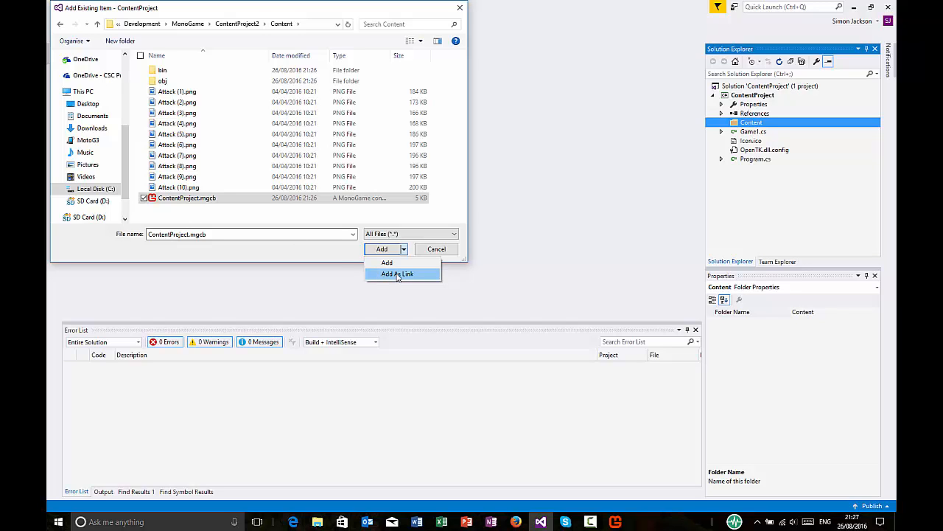
left_click(398, 273)
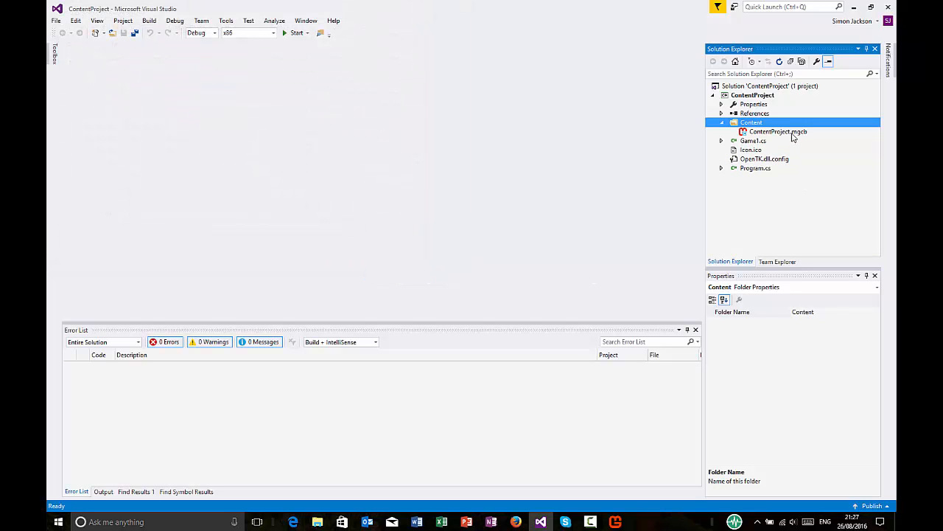
Step: Set the linked ContentProject.mgcb's Build Action to MonoGameContentReference
left_click(779, 132)
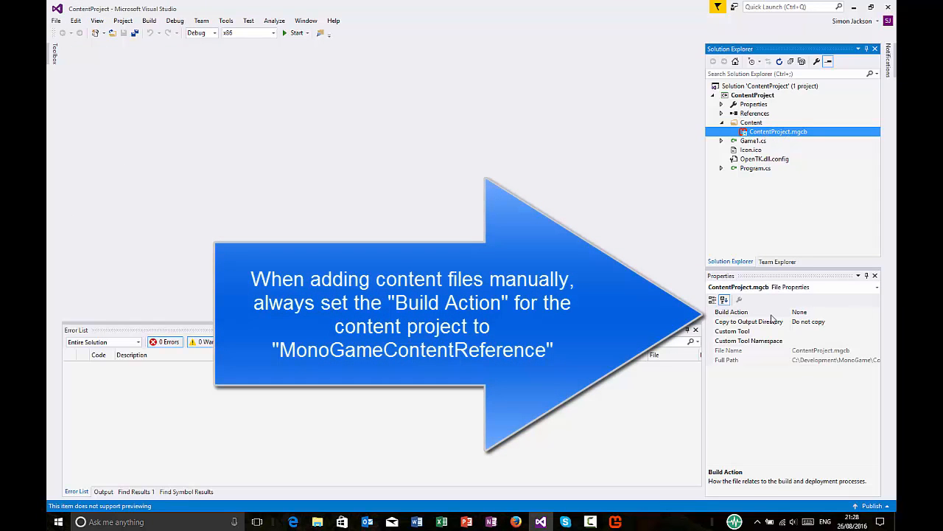
left_click(744, 311)
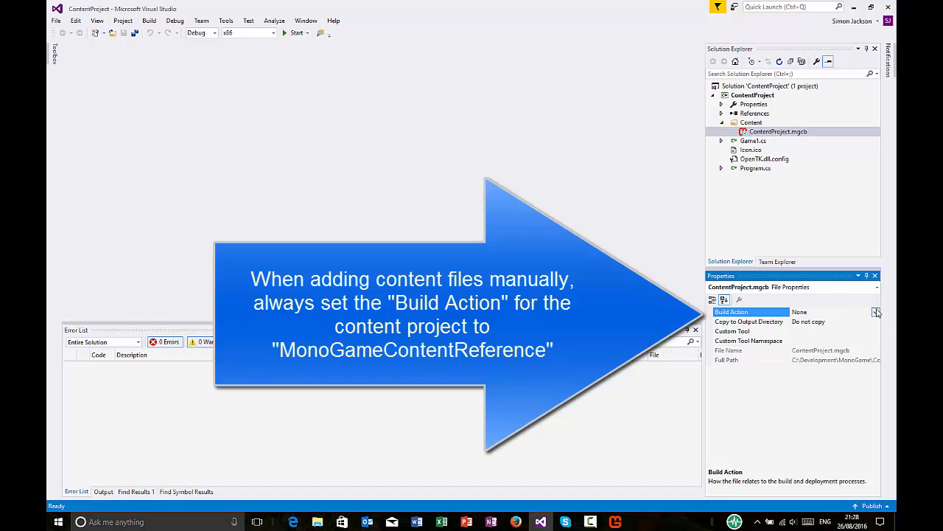
left_click(876, 313)
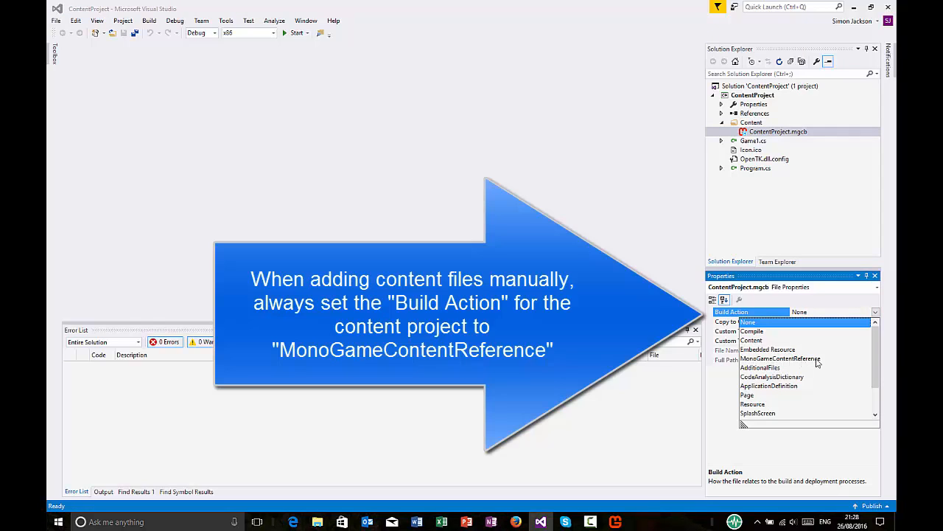
left_click(780, 358)
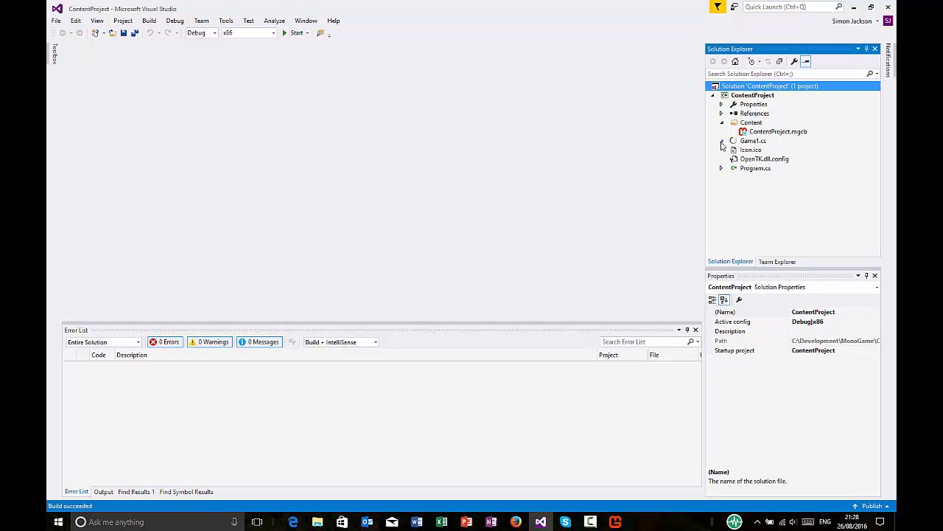
Step: In Game1.cs, declare a Texture2D field named myKnight
left_click(754, 142)
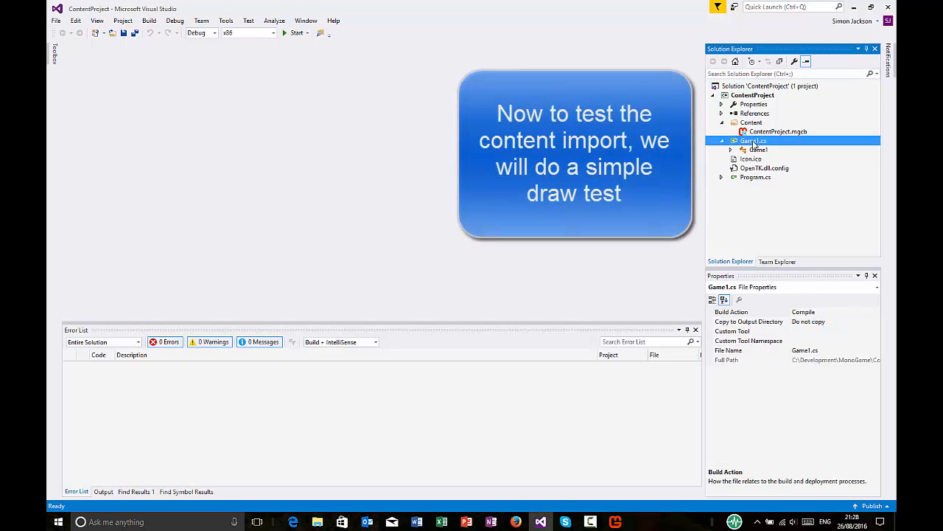
double_click(758, 150)
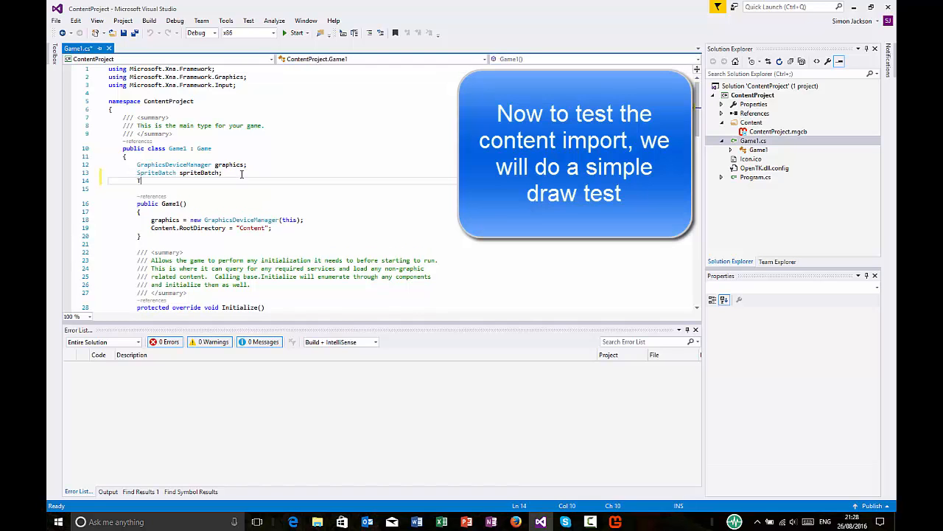
type("Text")
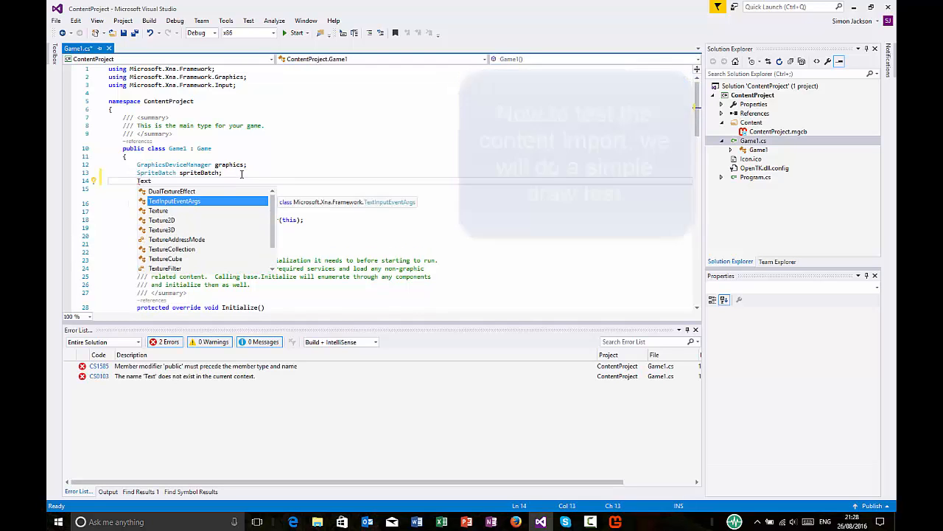
type("exture2D my")
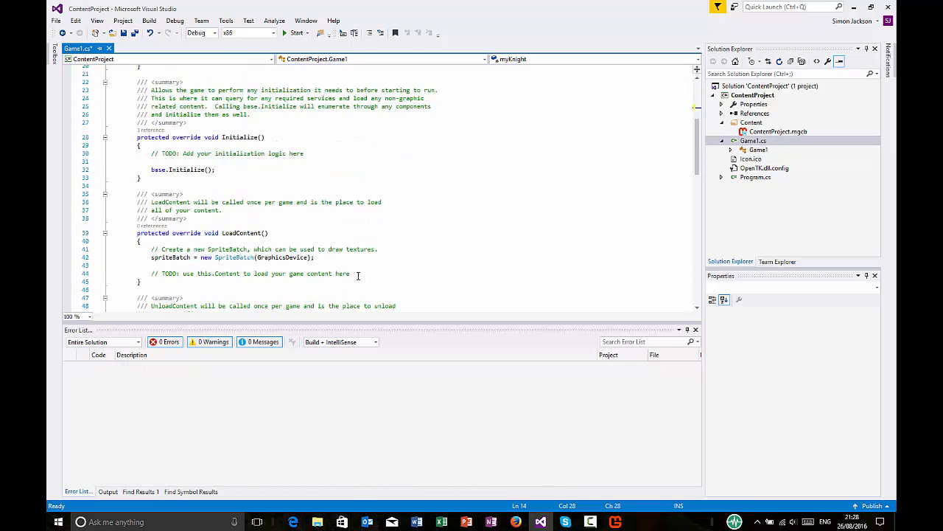
type("T")
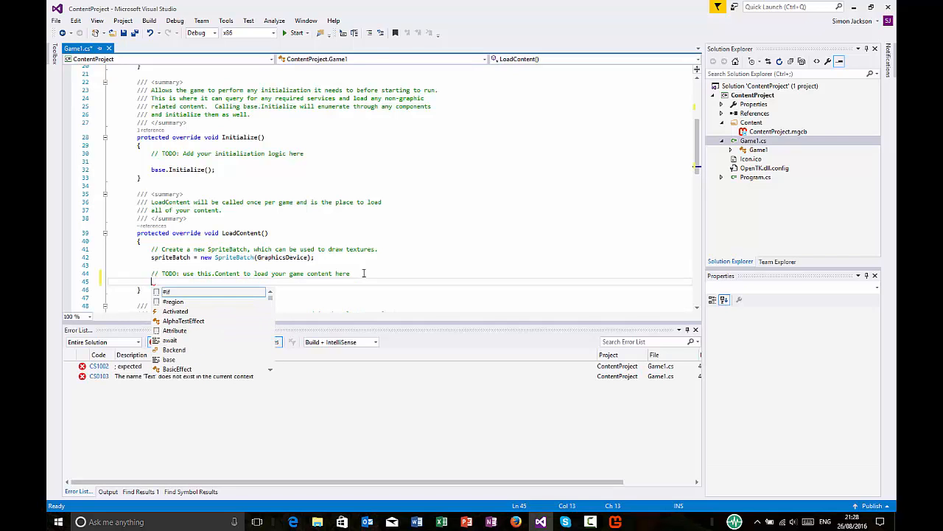
type("Mykn")
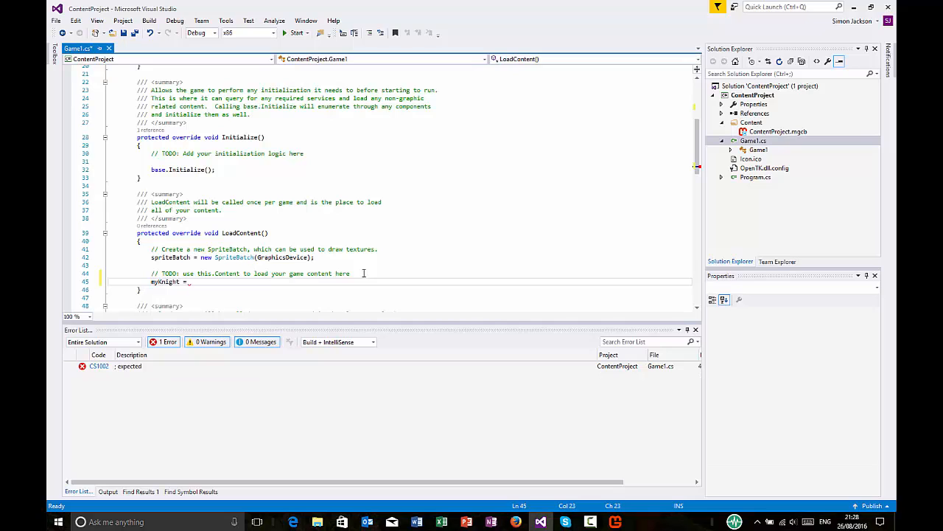
Step: In LoadContent, load the "Attack (1)" asset into myKnight via Content.Load<Texture2D>
type("Con")
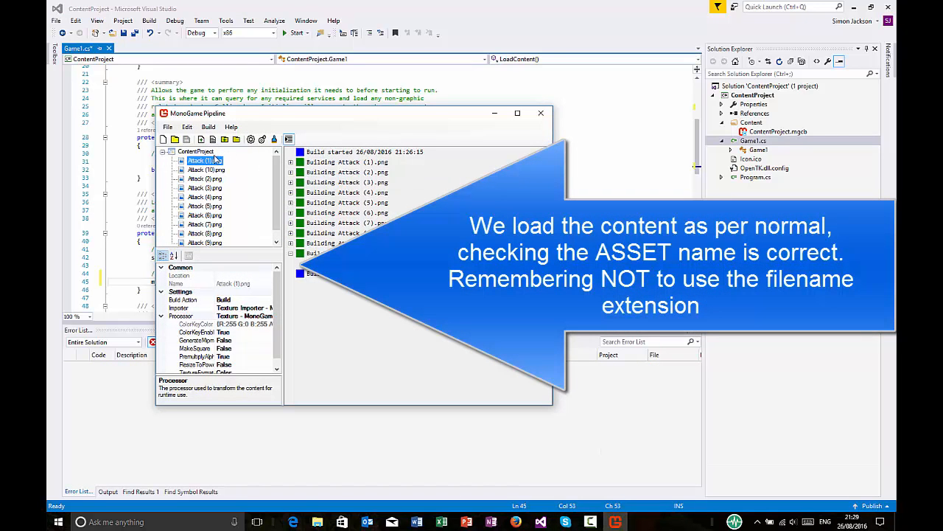
left_click(175, 283)
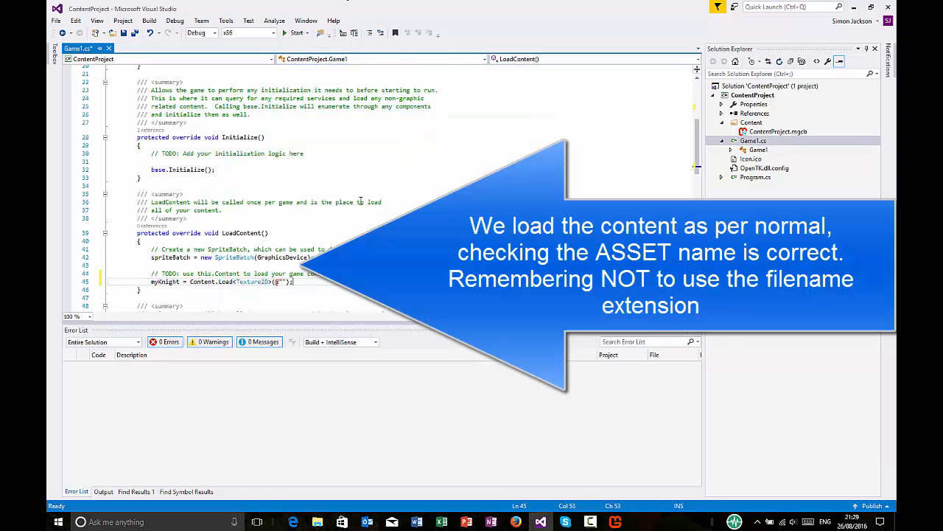
type("Attack (1)")
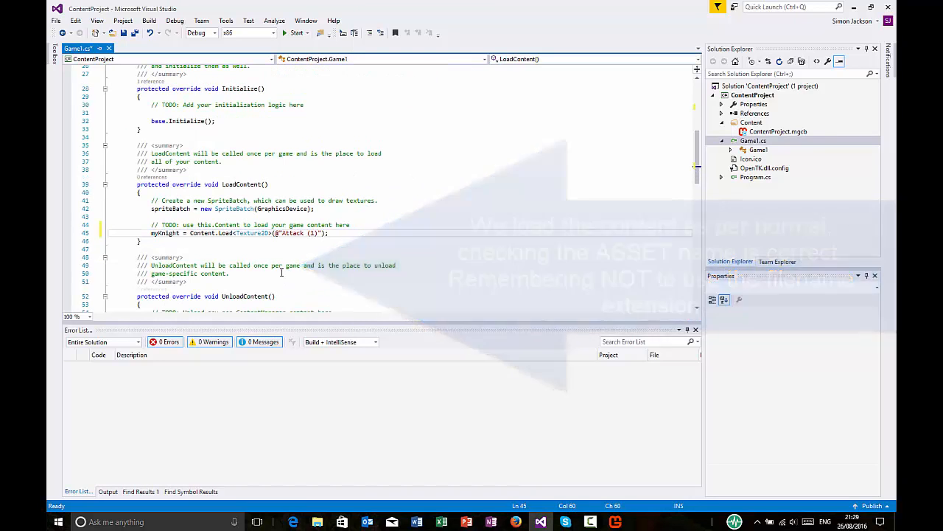
Step: In Draw, call spriteBatch.Begin(), spriteBatch.Draw(myKnight, Vector2.One) and spriteBatch.End()
scroll("down", 3)
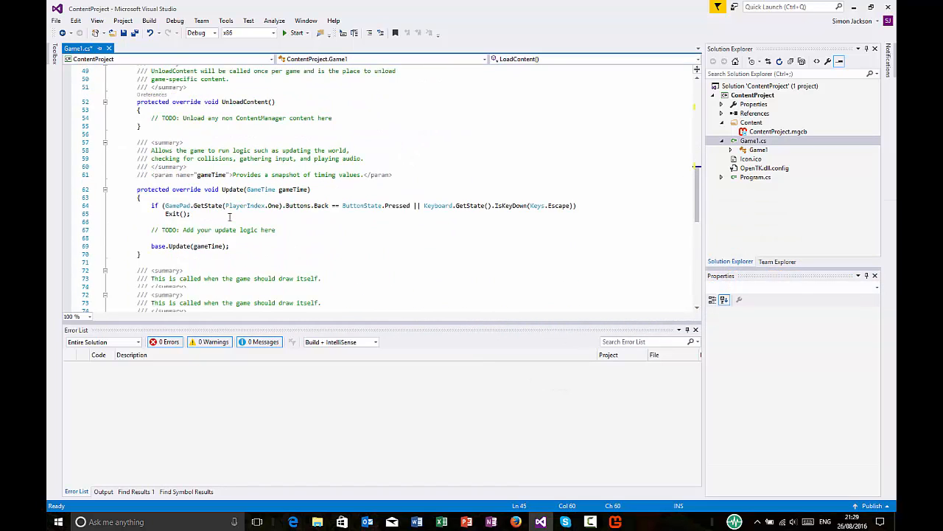
scroll("down", 3)
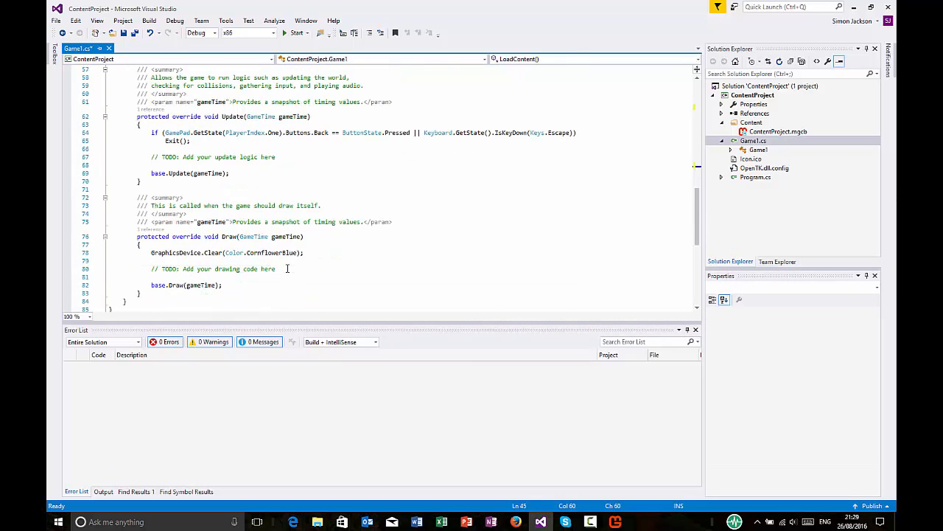
type("spriteBatch.b")
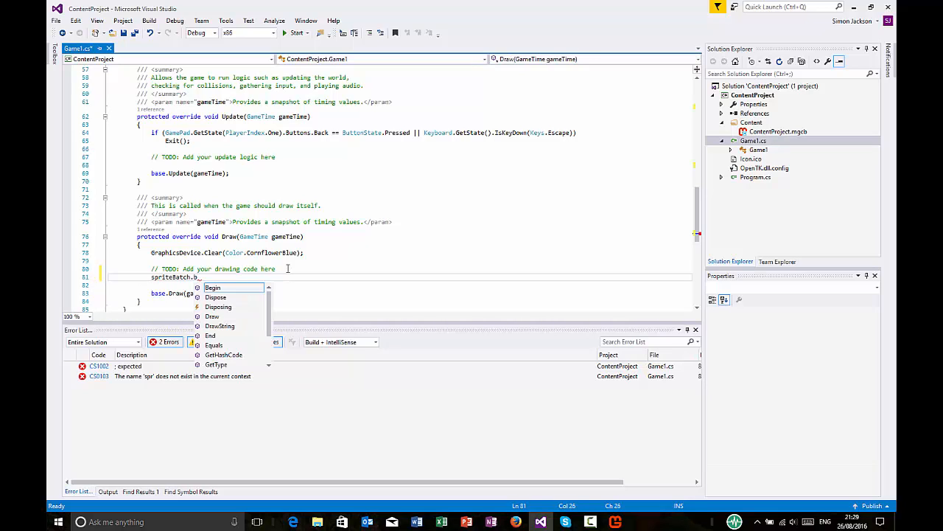
type("Begin();")
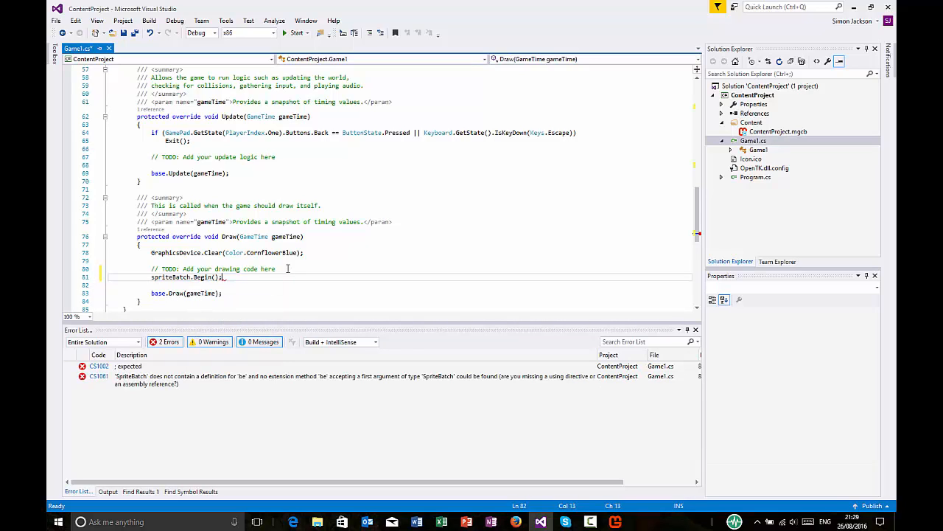
type("spriteBatch.Draw();")
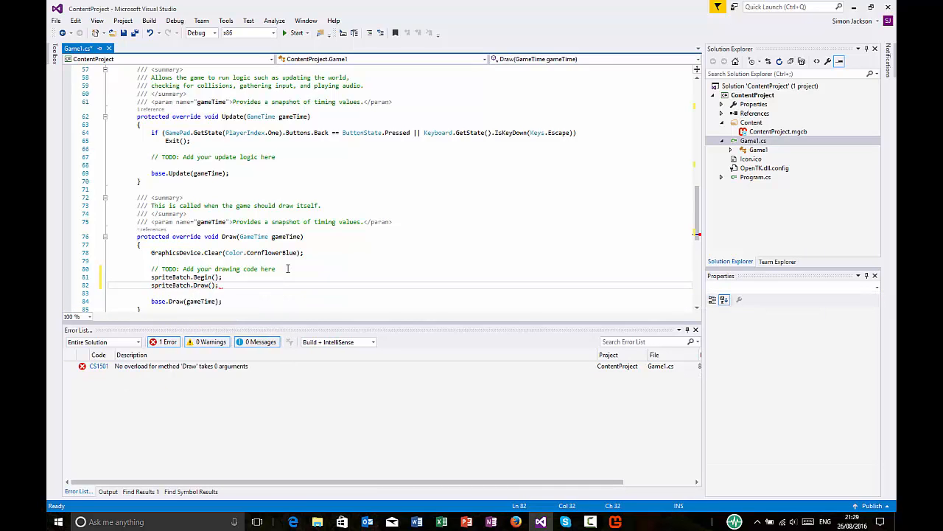
type("spri")
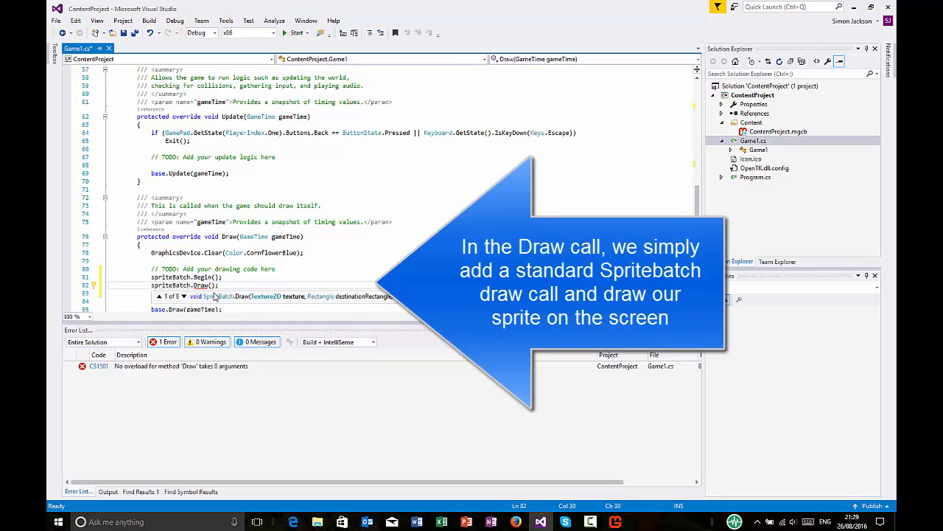
type("myk")
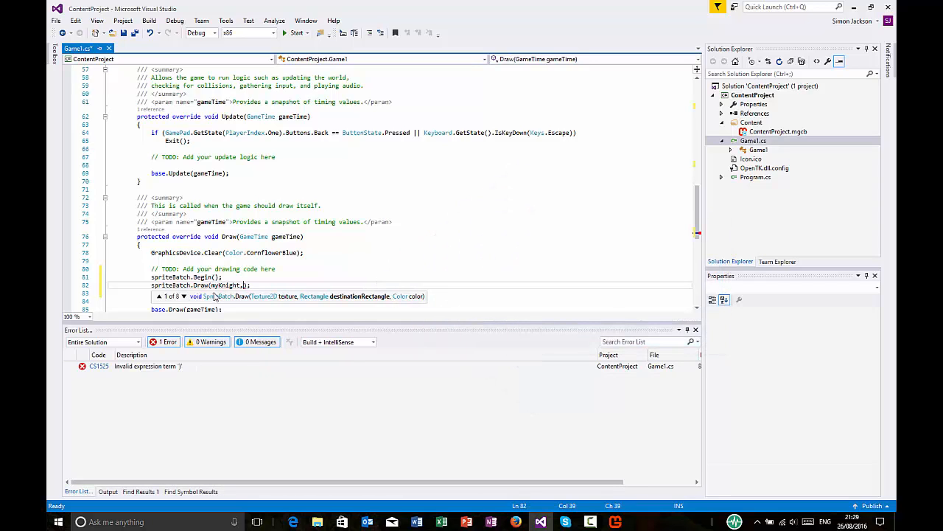
type("Vector2.")
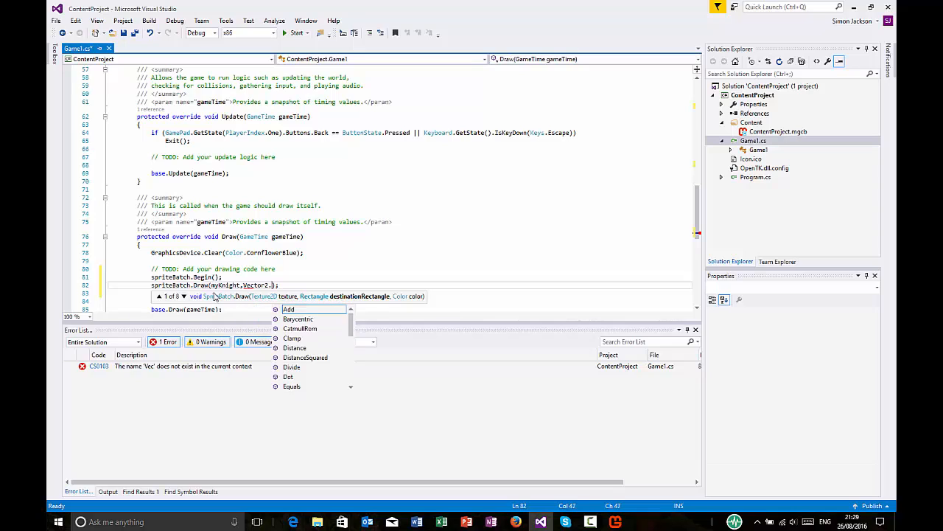
type("One")
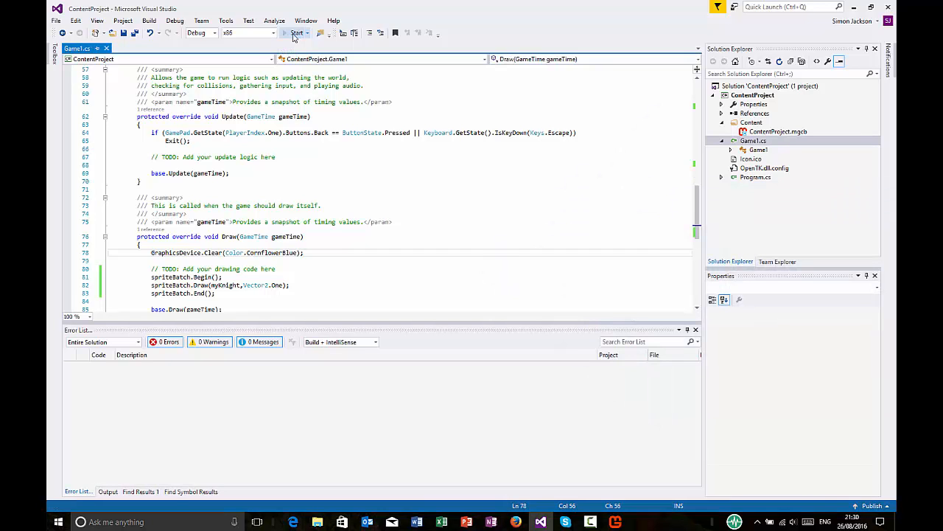
Step: Start the game so its window shows the knight sprite on the blue background
left_click(298, 32)
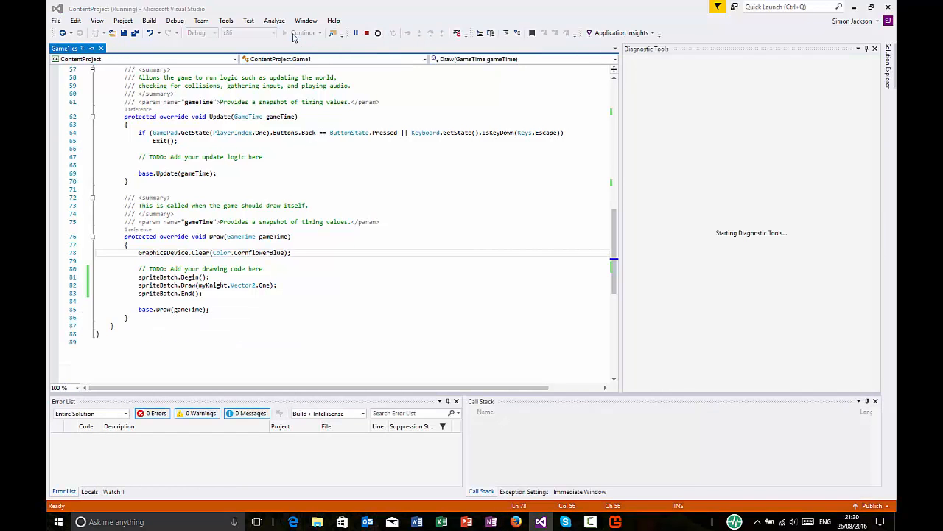
left_click(286, 32)
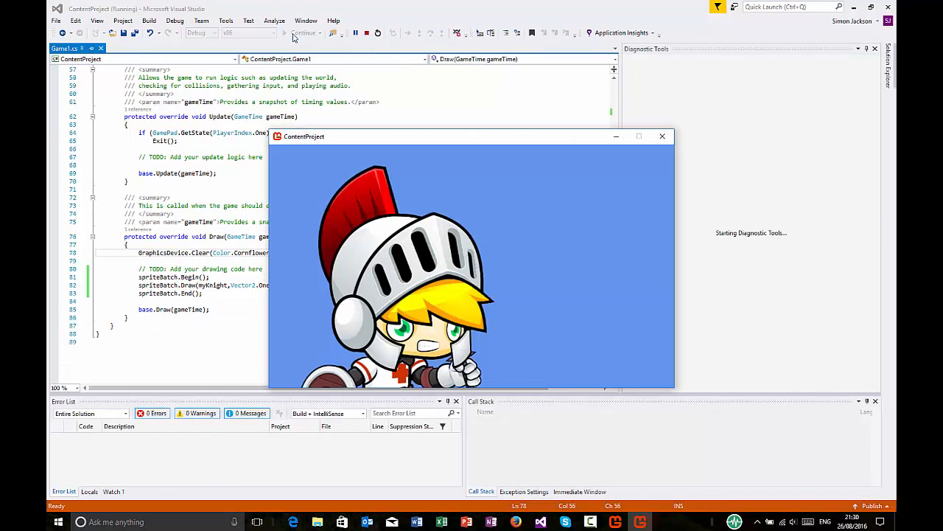